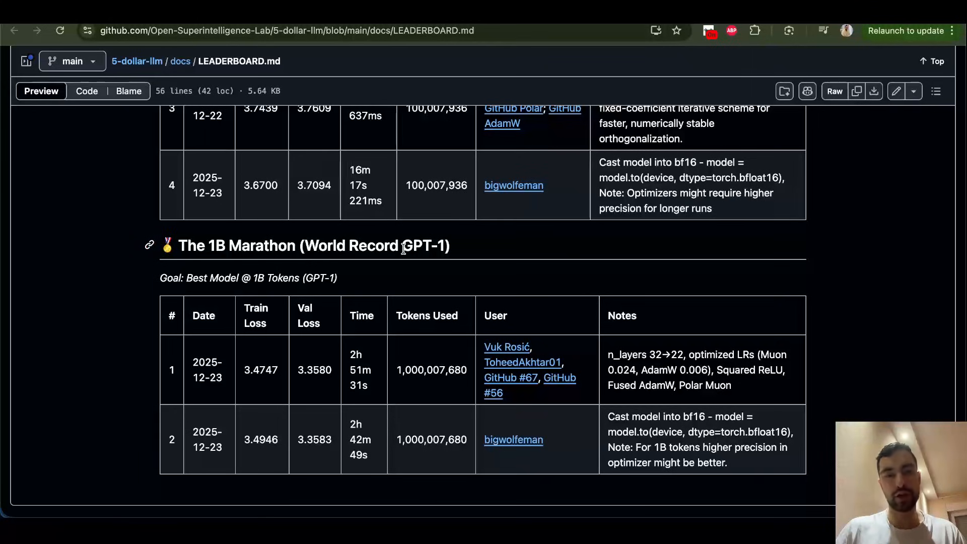
Highlight a word in the 1B Marathon heading and scroll down LEADERBOARD.md
double_click(424, 245)
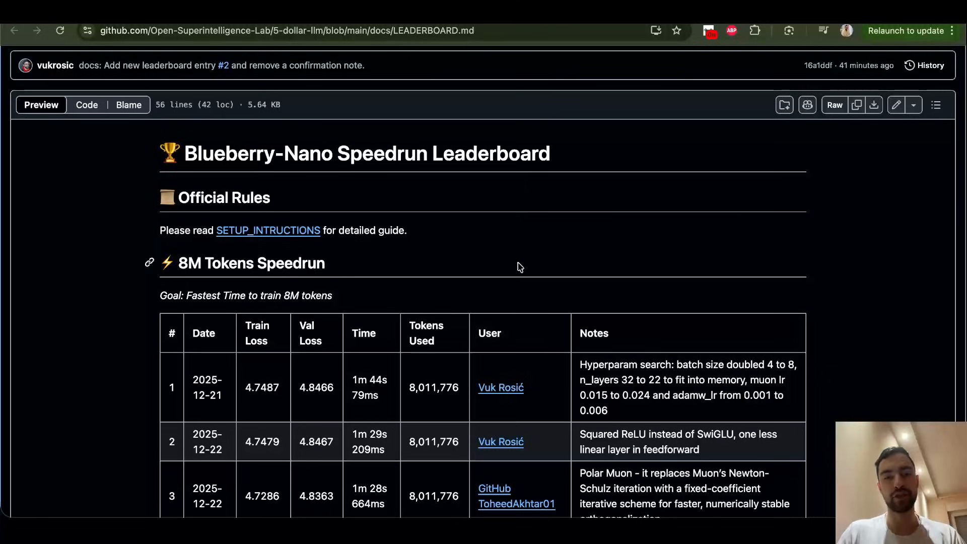
scroll("down", 3)
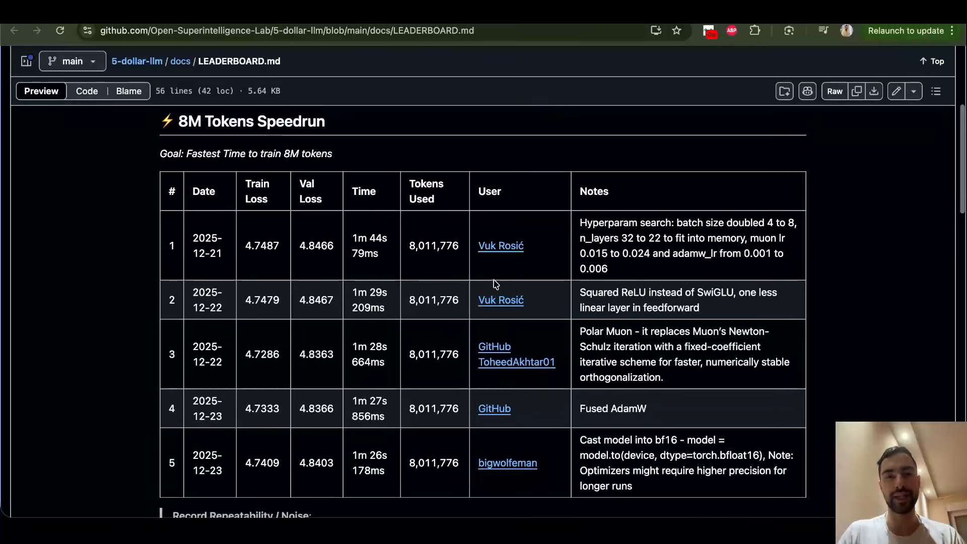
scroll("down", 3)
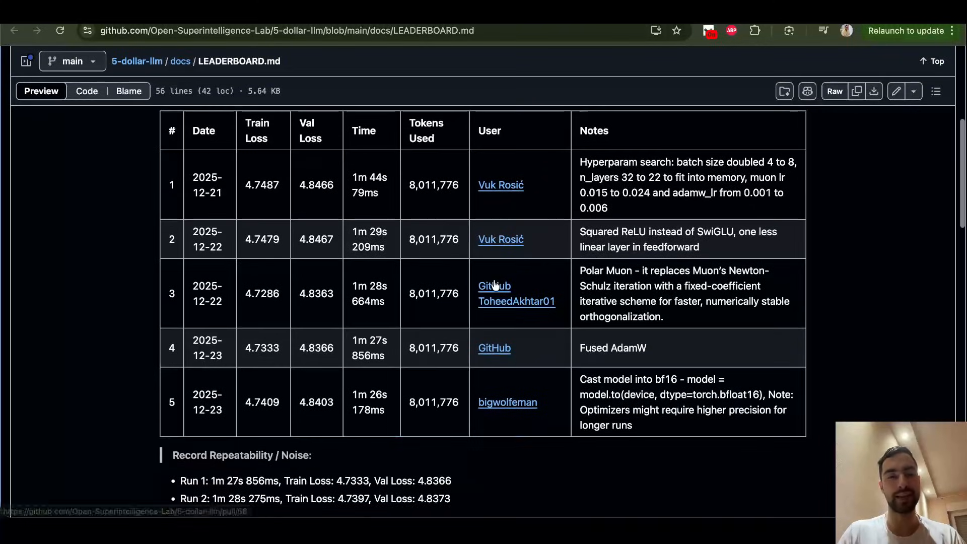
mouse_move(67, 273)
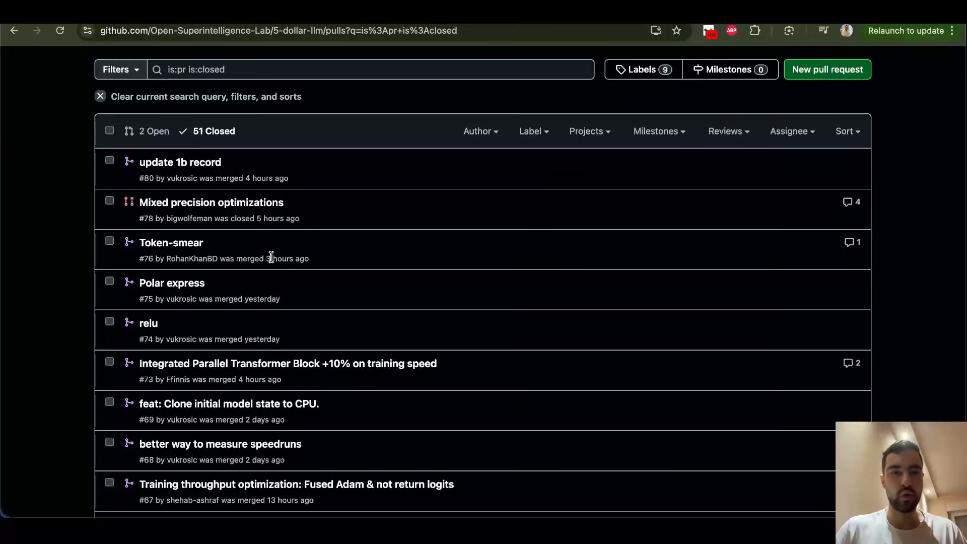
mouse_move(55, 207)
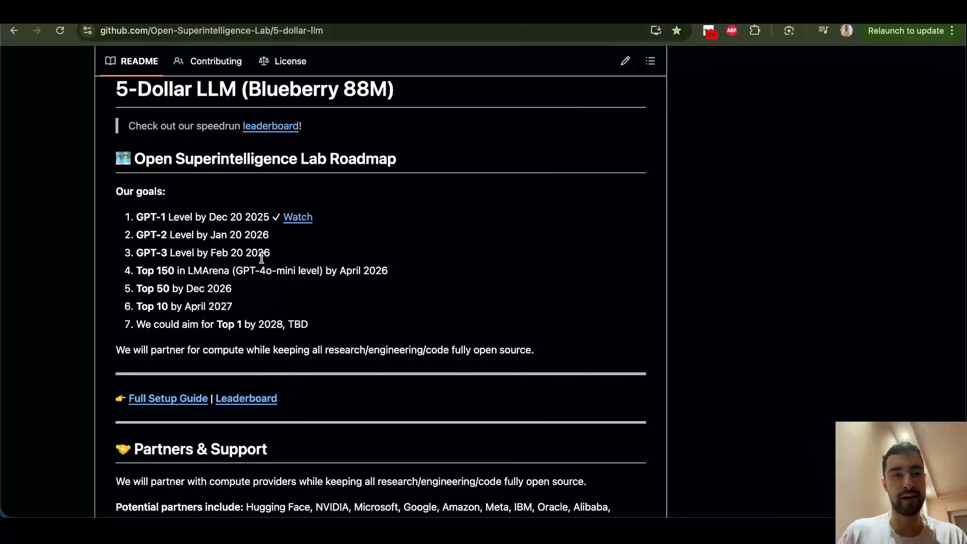
Select README text and follow the Leaderboard link to LEADERBOARD.md
left_click_drag(208, 234, 269, 234)
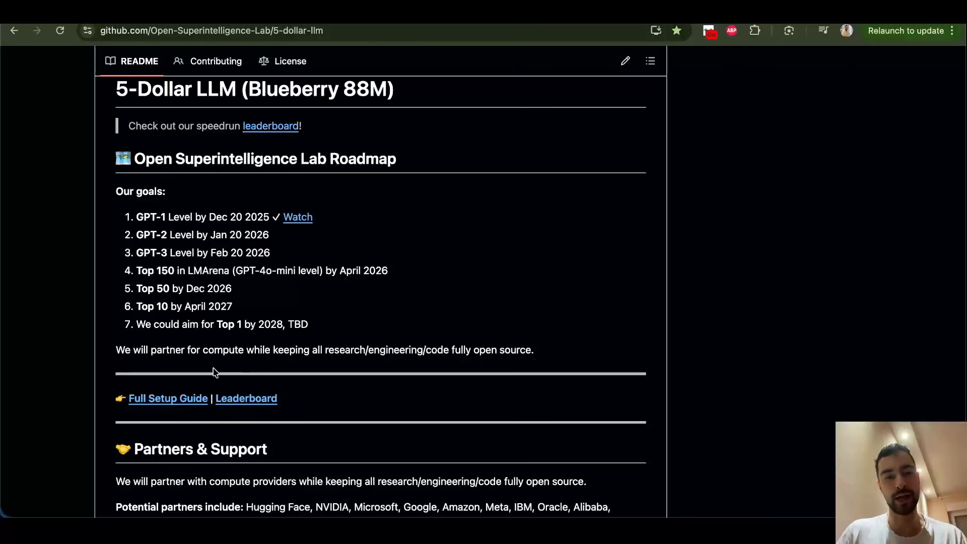
left_click(168, 398)
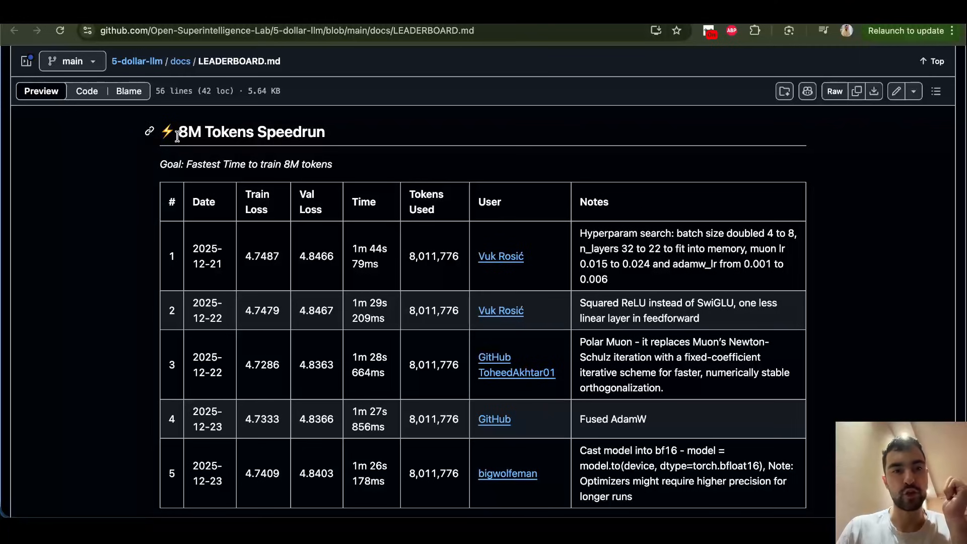
Mark the 8M heading, scroll the leaderboard tables, and highlight the first run's hyperparameter-search note
double_click(191, 132)
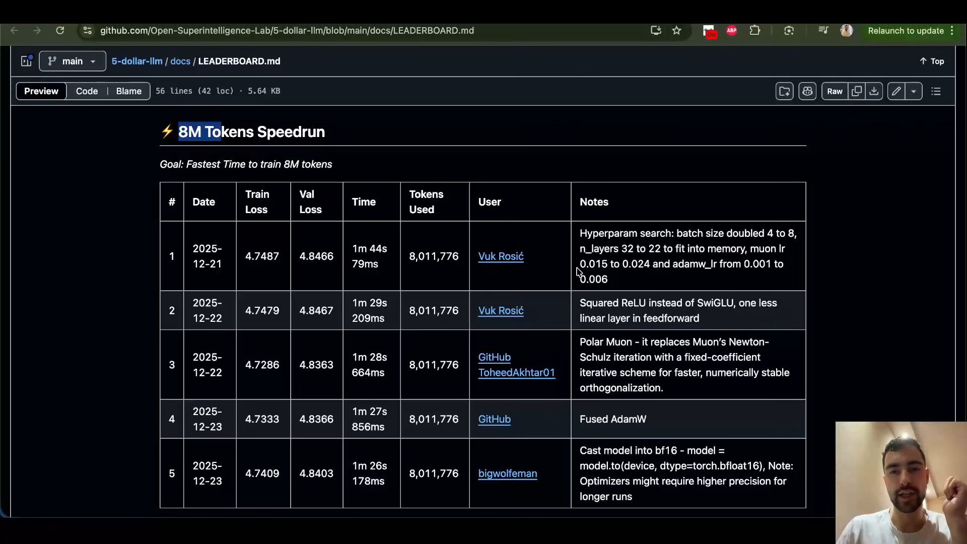
scroll("down", 3)
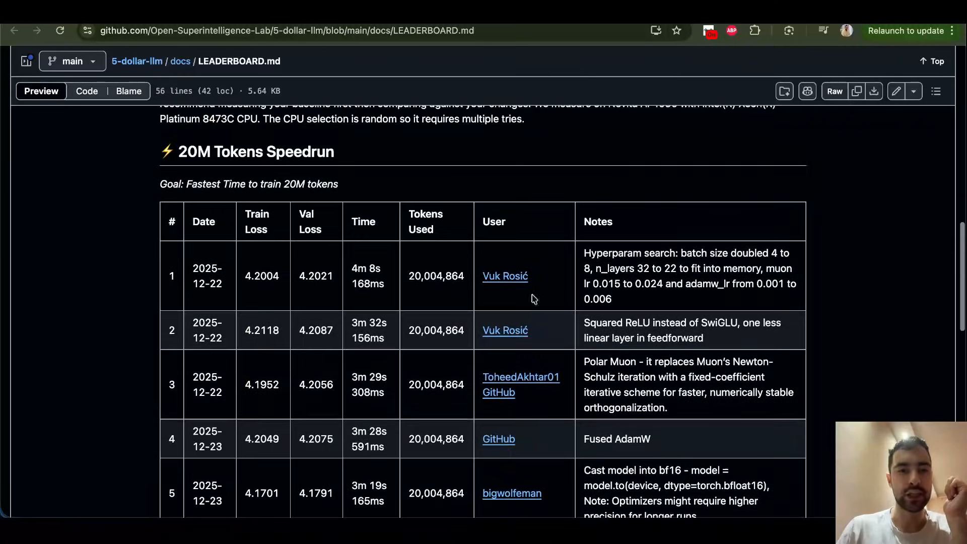
scroll("down", 3)
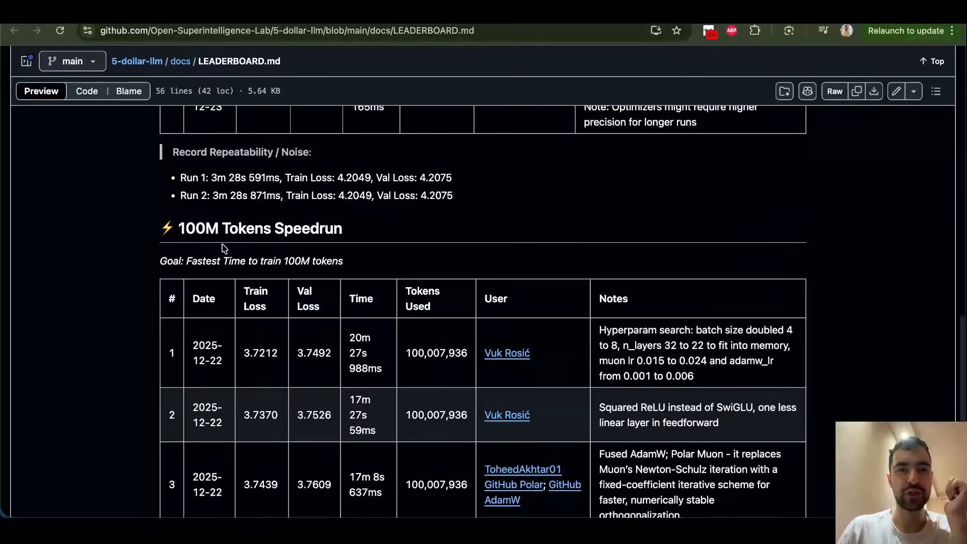
scroll("down", 3)
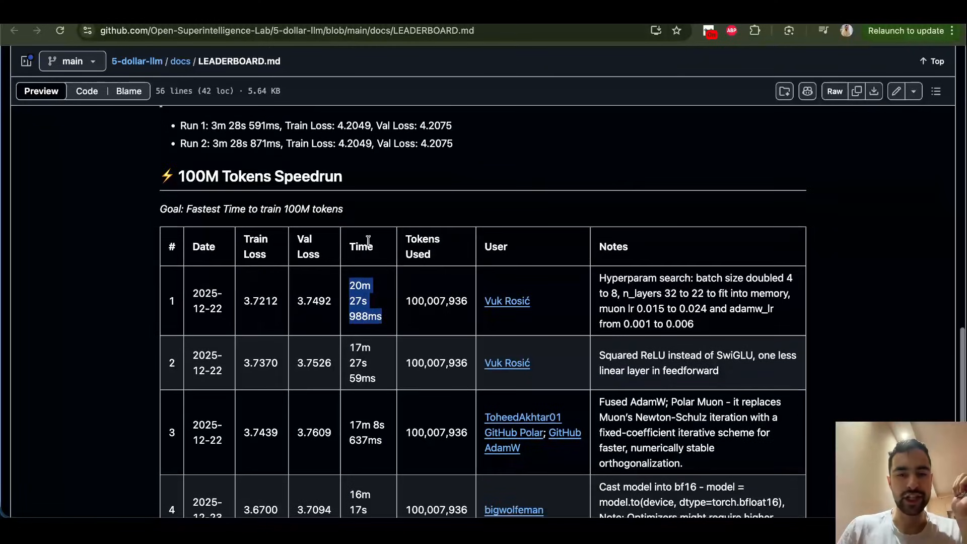
scroll("down", 3)
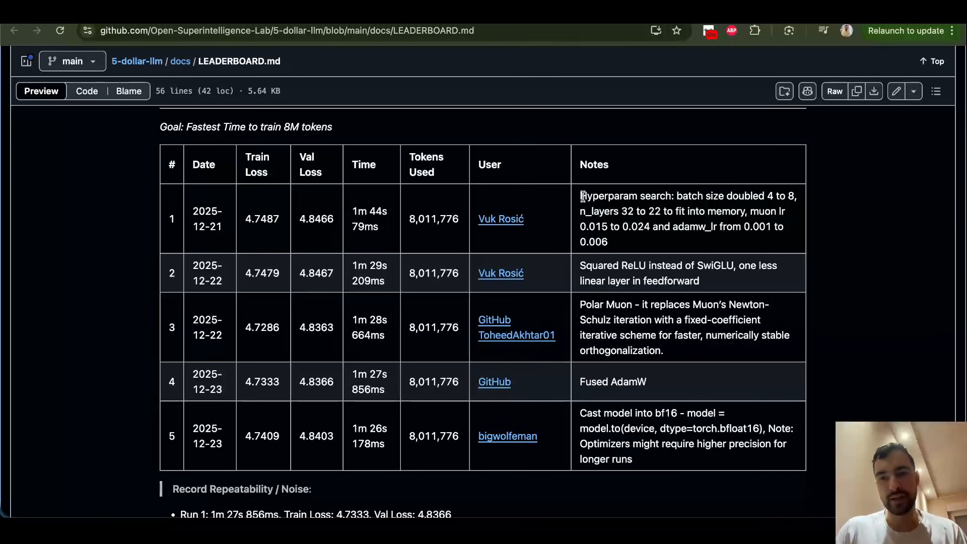
left_click_drag(580, 196, 615, 237)
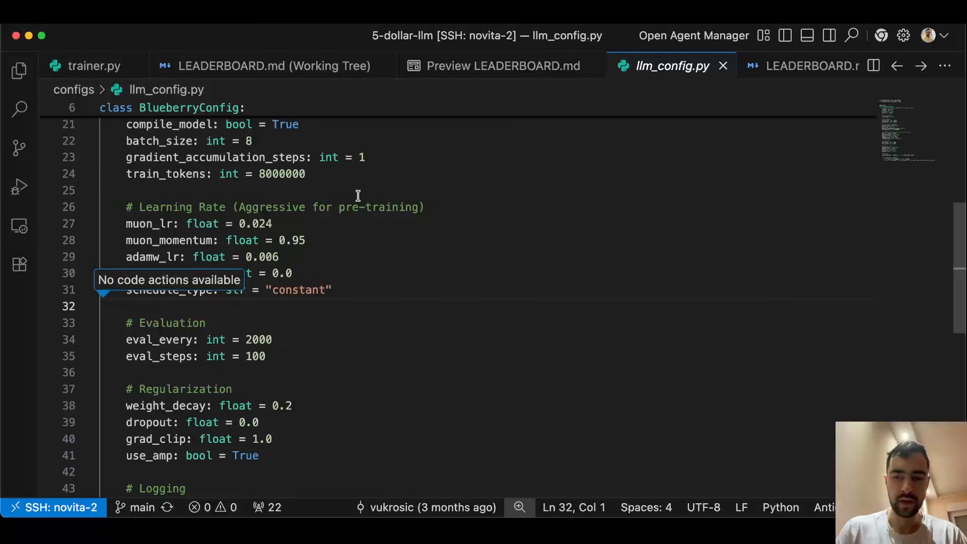
Scroll to the top of BlueberryConfig and mark the n_layers value of 22
scroll("up", 3)
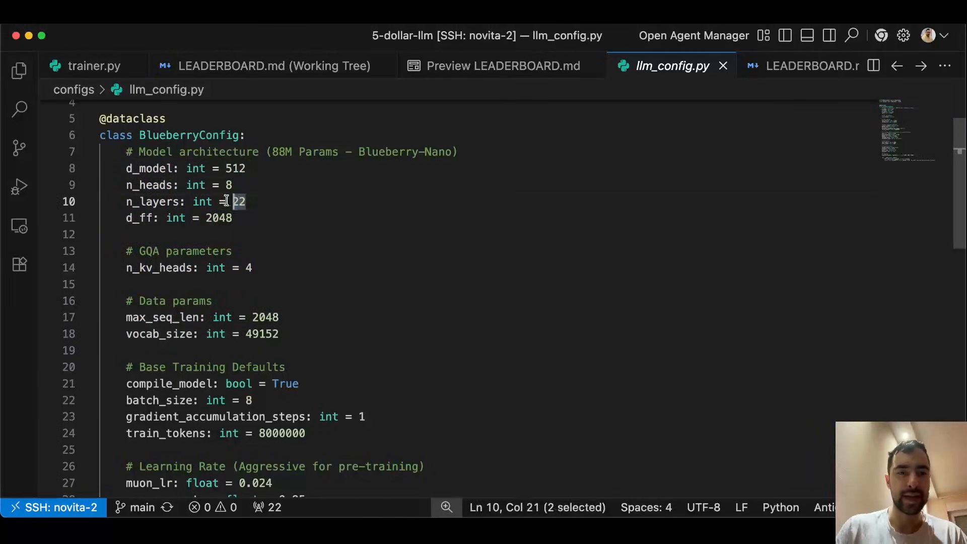
left_click(246, 201)
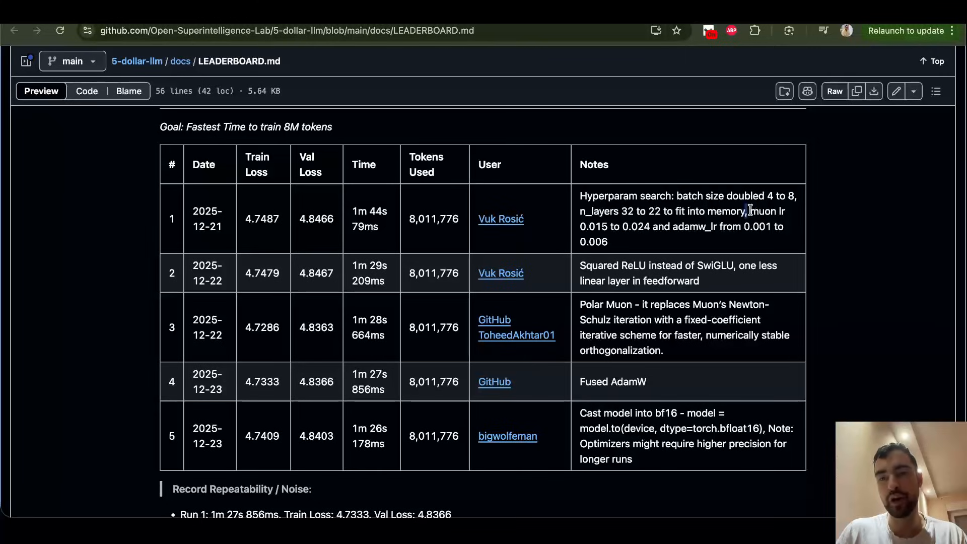
left_click_drag(748, 211, 766, 226)
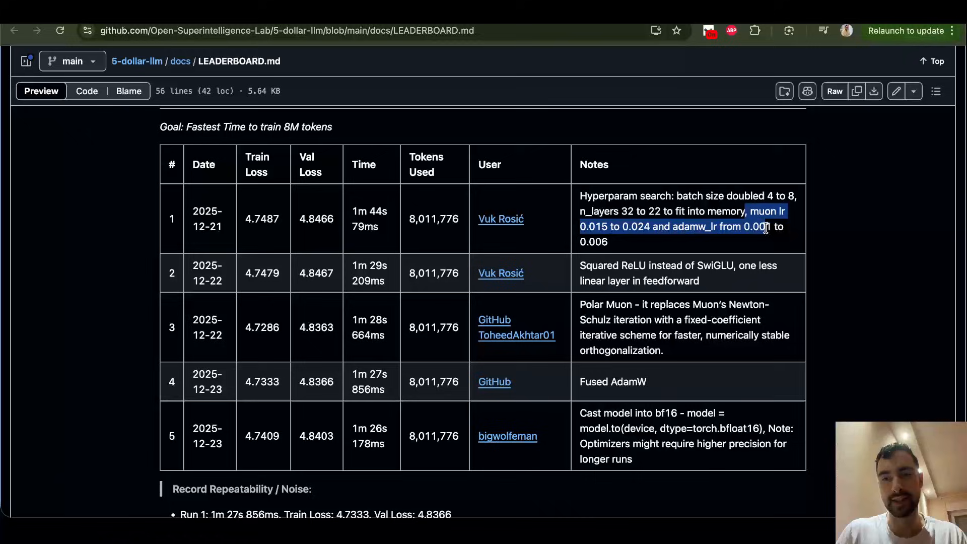
left_click(629, 243)
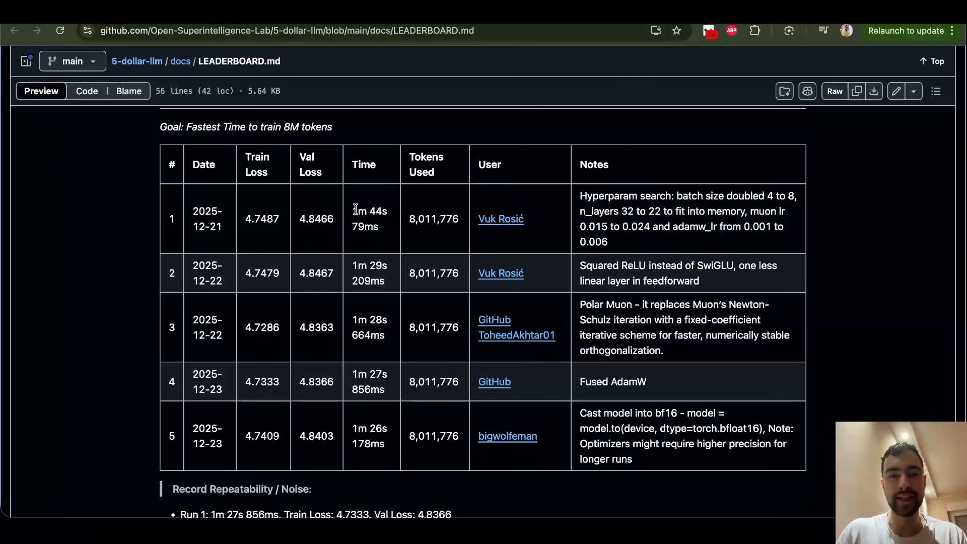
left_click_drag(353, 211, 380, 227)
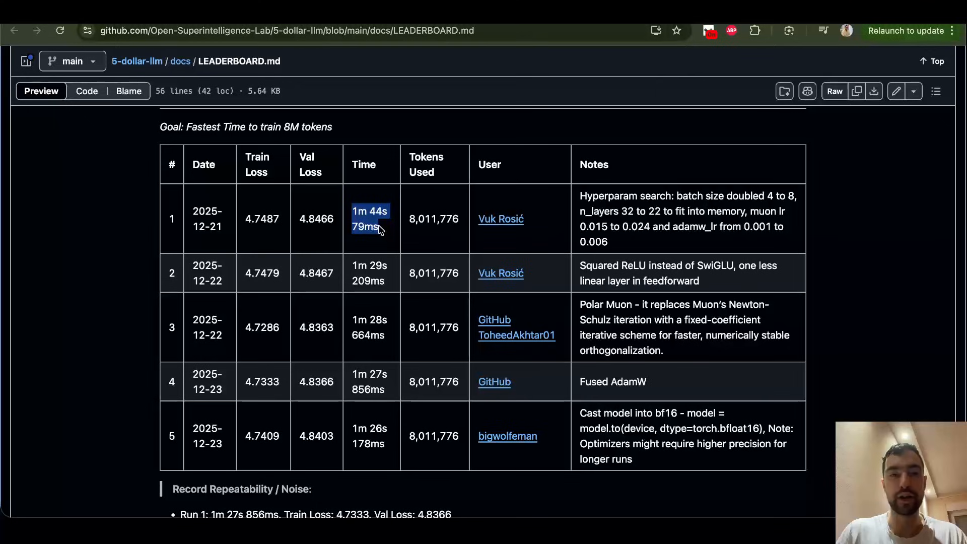
left_click(369, 218)
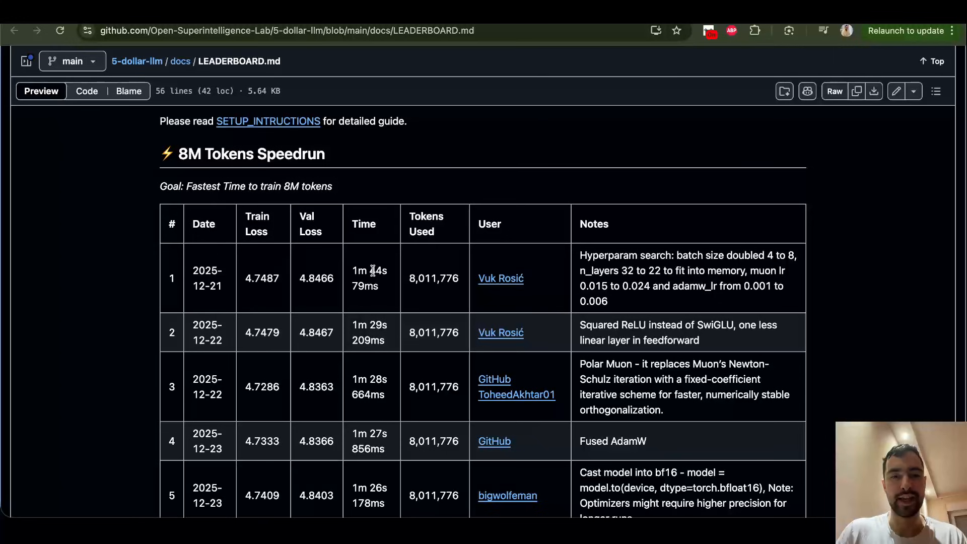
scroll("down", 3)
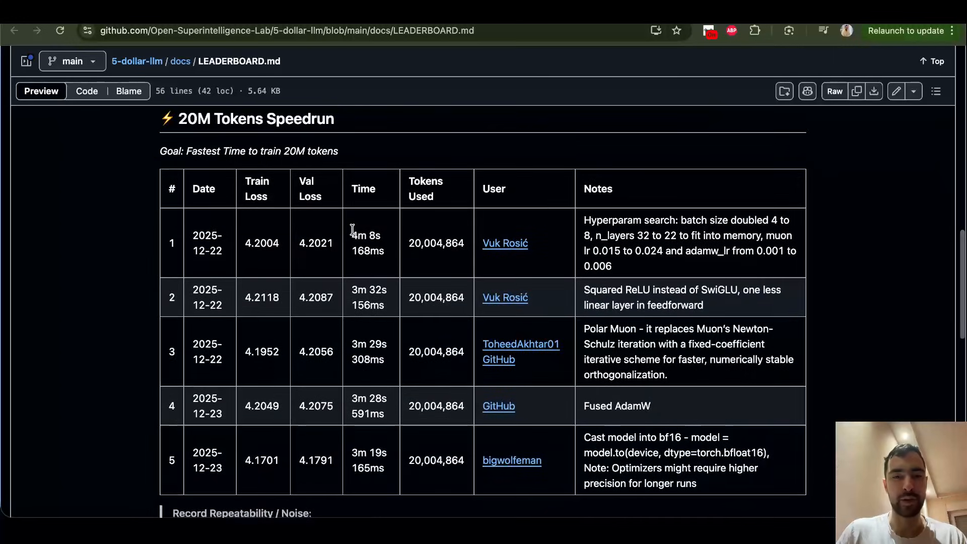
scroll("down", 3)
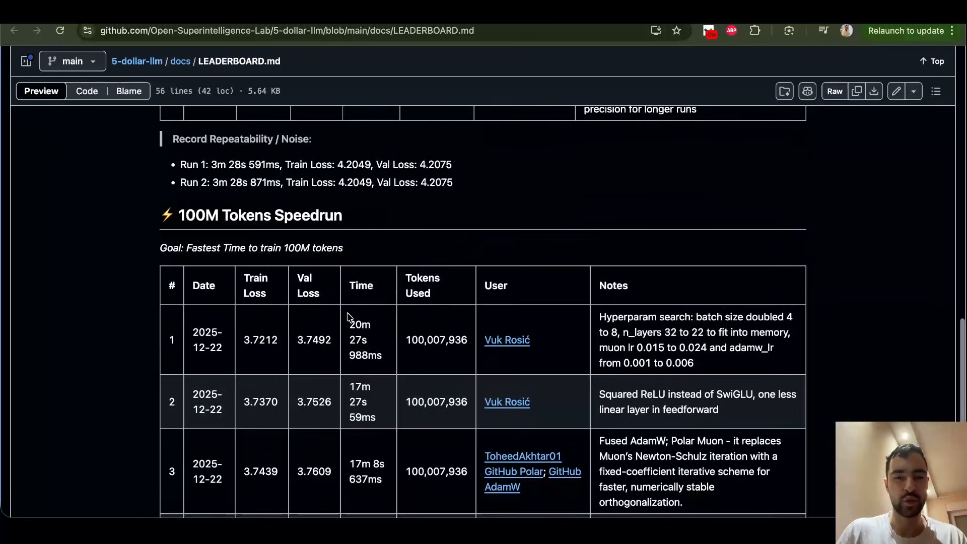
scroll("down", 3)
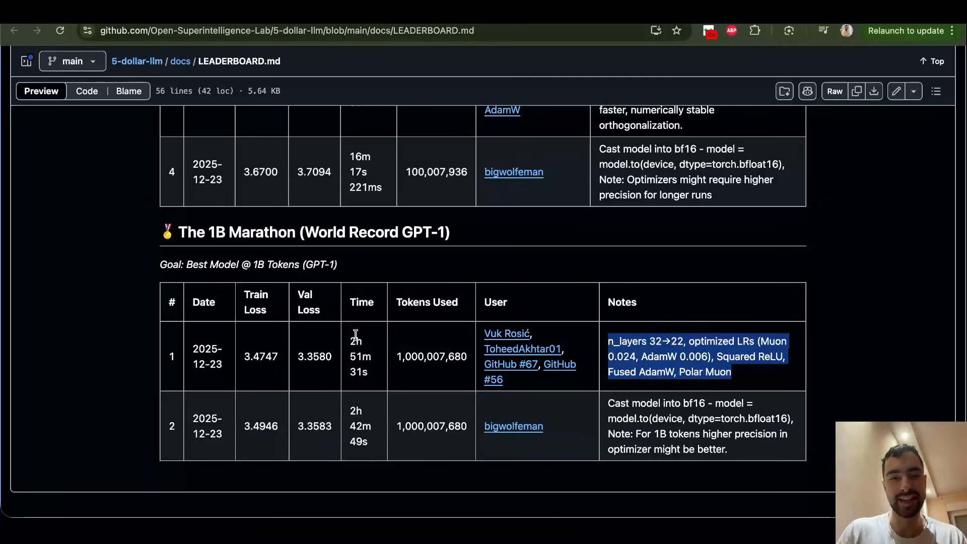
left_click(355, 356)
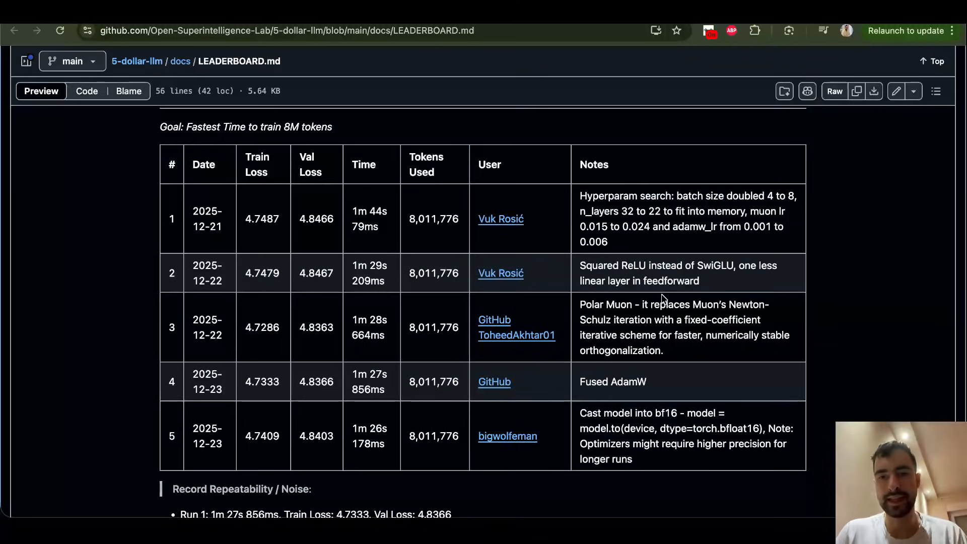
Highlight 'Squared ReLU' in the second run's note, then follow the SETUP_INSTRUCTIONS link
double_click(599, 265)
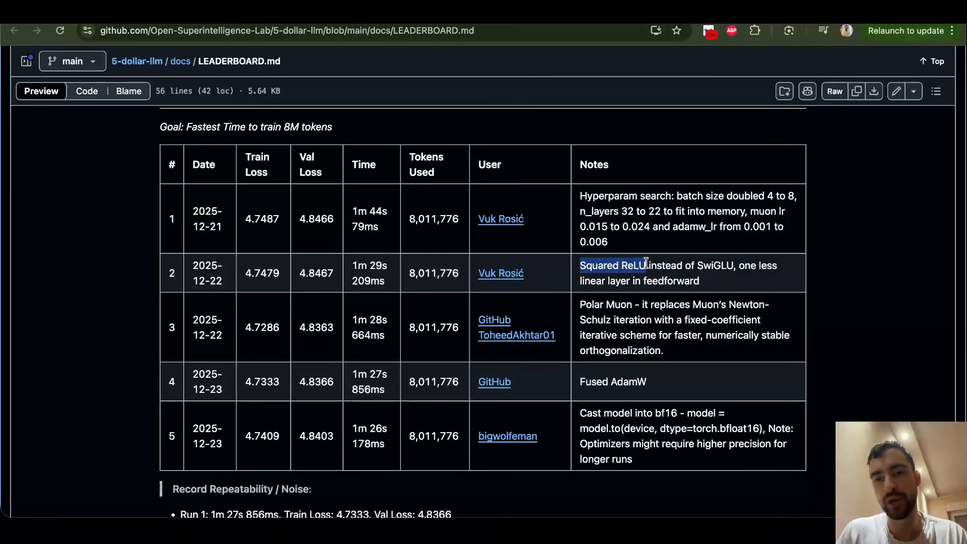
double_click(715, 265)
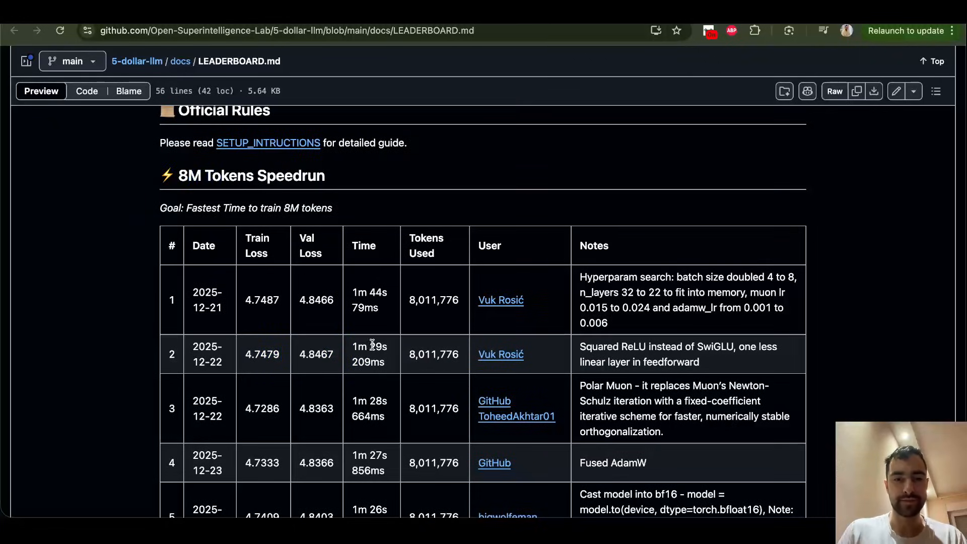
double_click(369, 346)
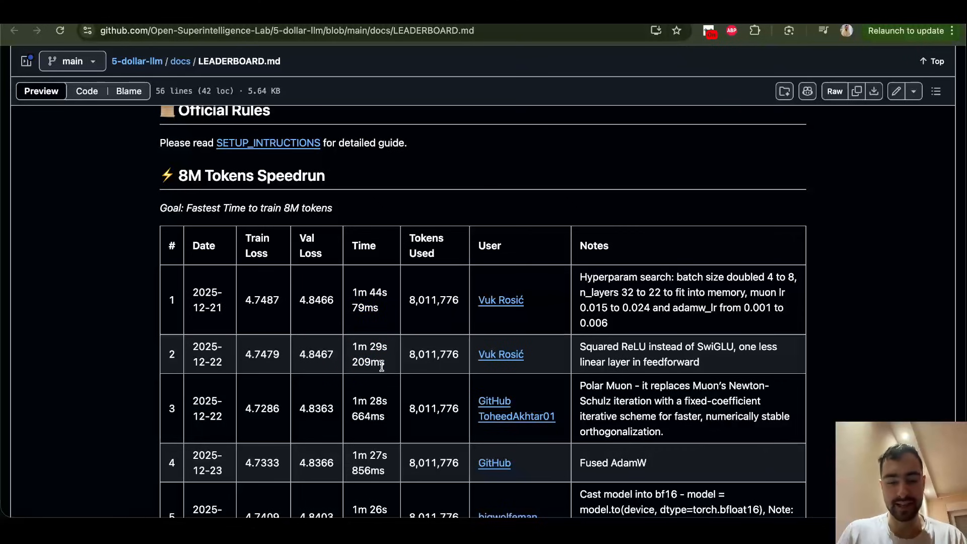
scroll("down", 3)
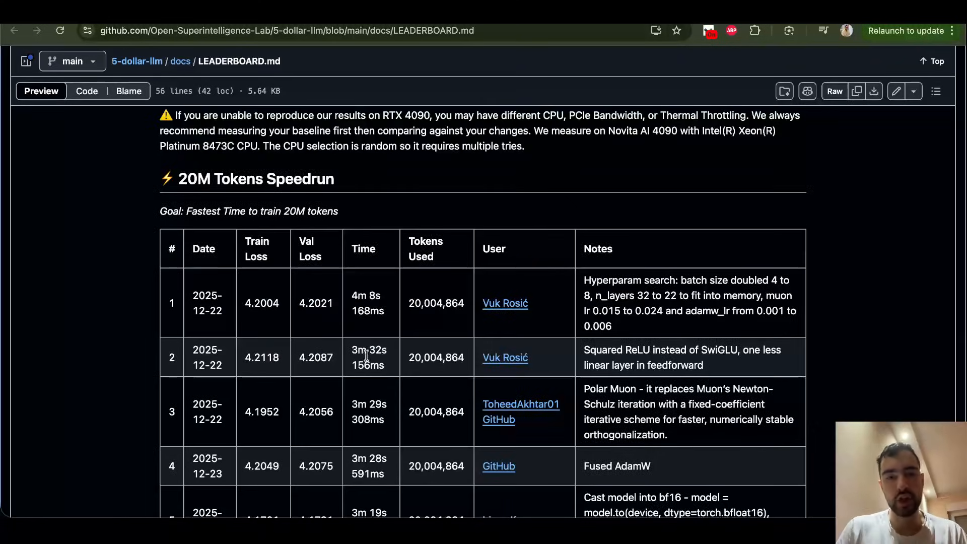
mouse_move(363, 355)
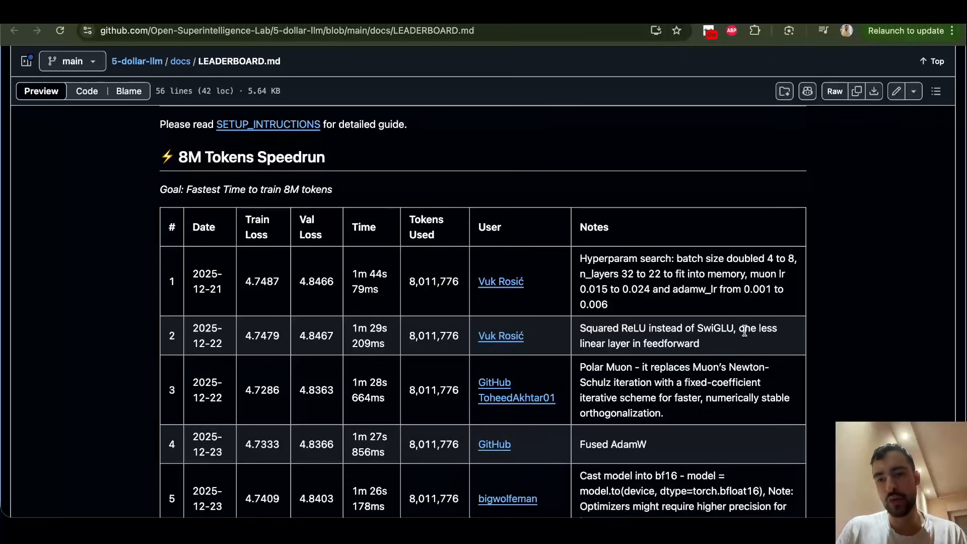
left_click_drag(743, 328, 700, 343)
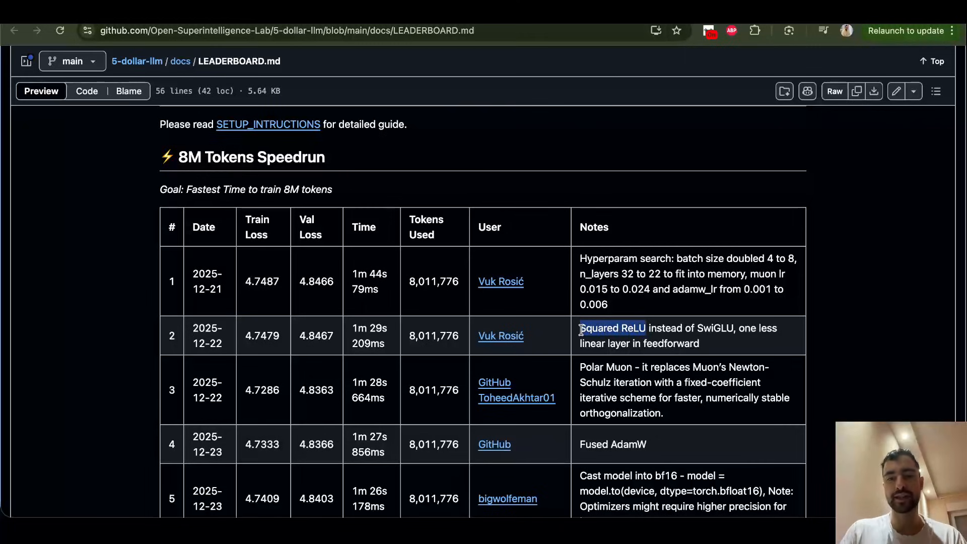
double_click(612, 327)
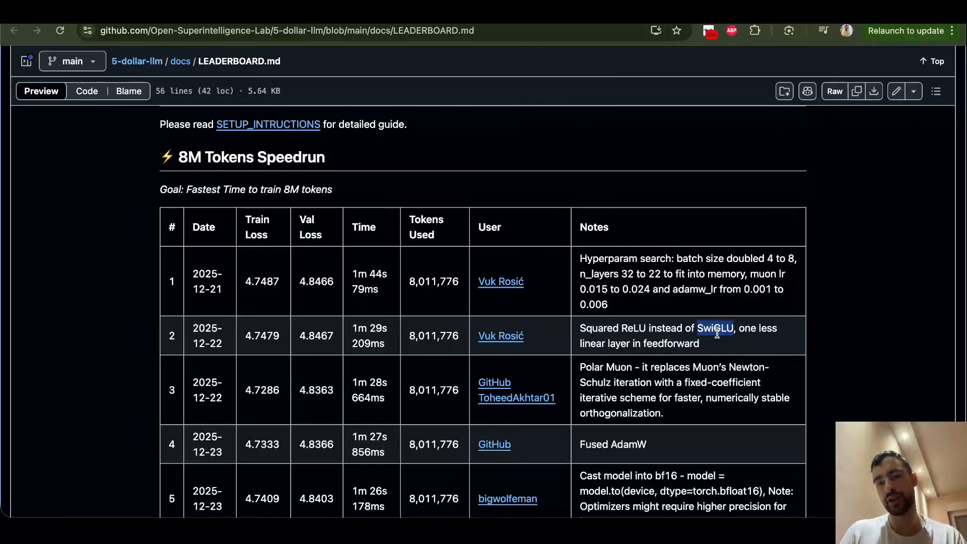
left_click(267, 123)
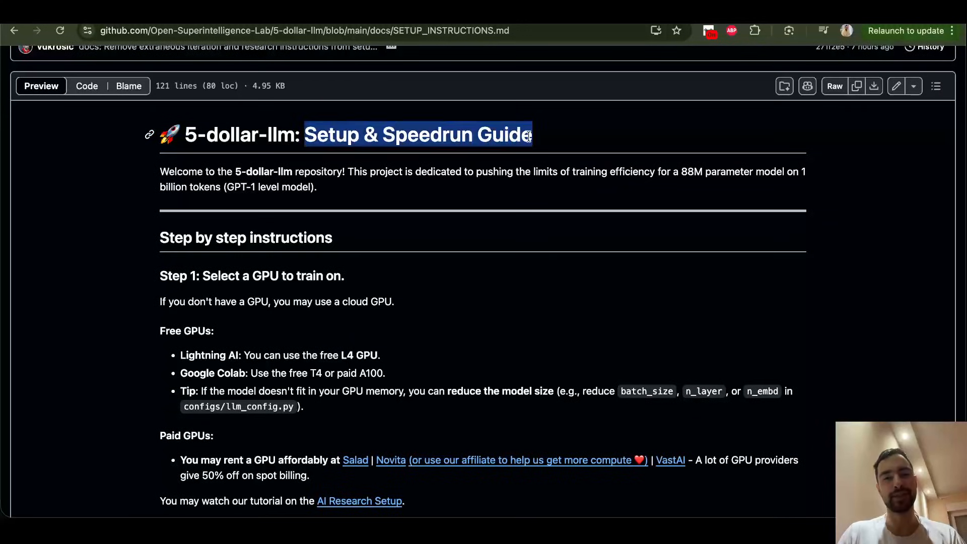
Scroll the setup guide down to Step 3, then back up to Option B and Step 2
scroll("down", 3)
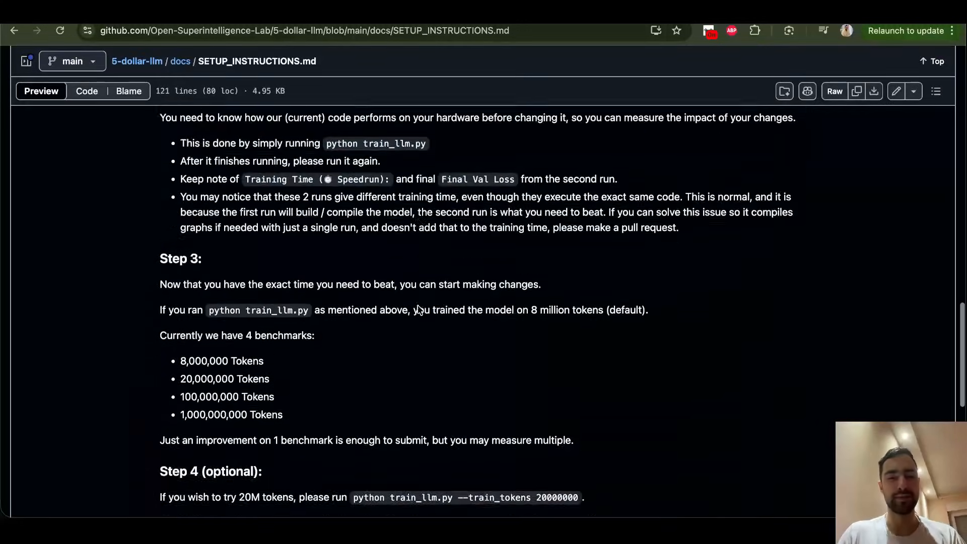
scroll("down", 3)
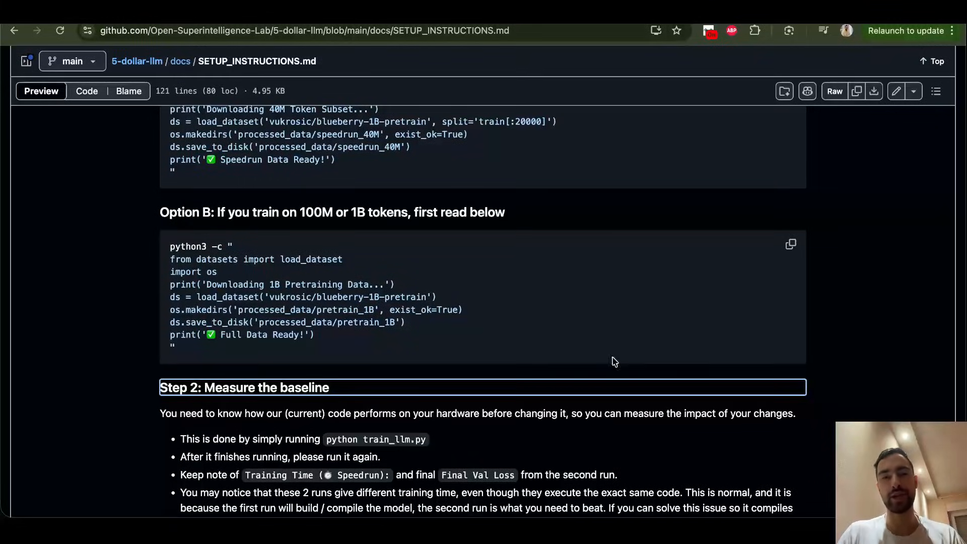
scroll("down", 3)
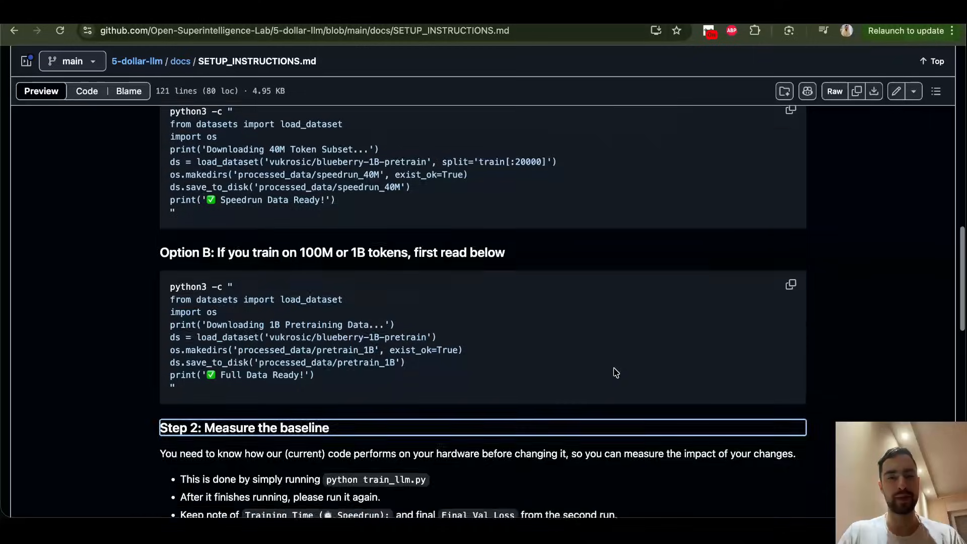
scroll("up", 3)
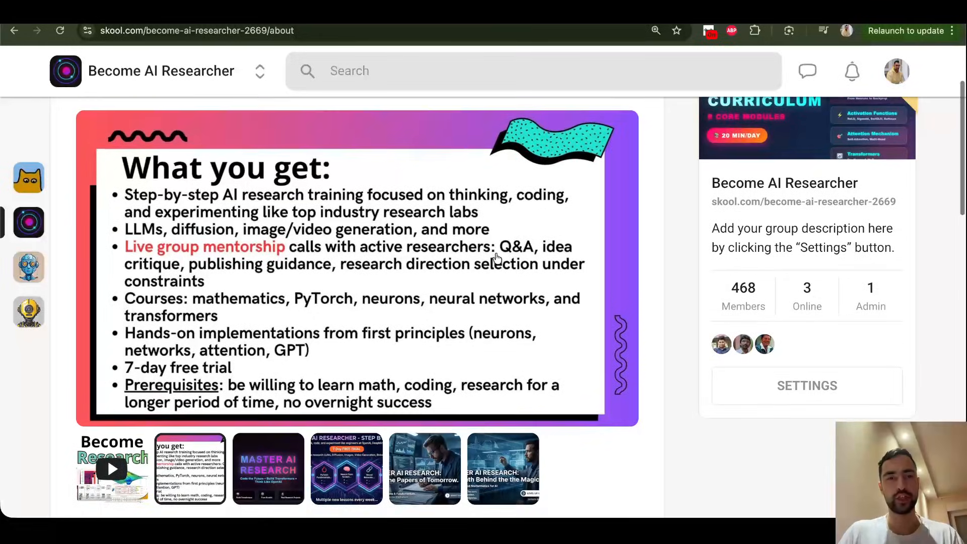
Scroll the Become AI Researcher About page, then browse the Classroom course modules
scroll("down", 3)
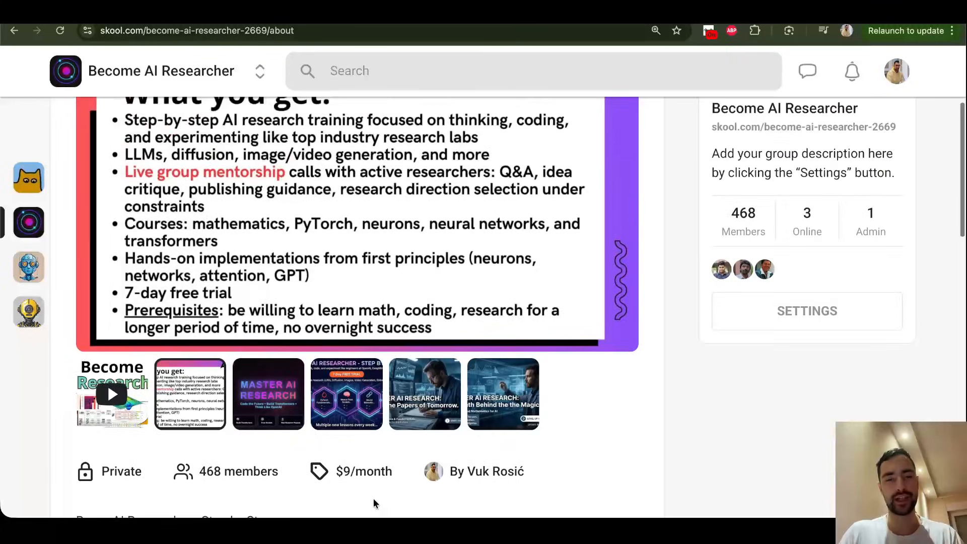
left_click(171, 95)
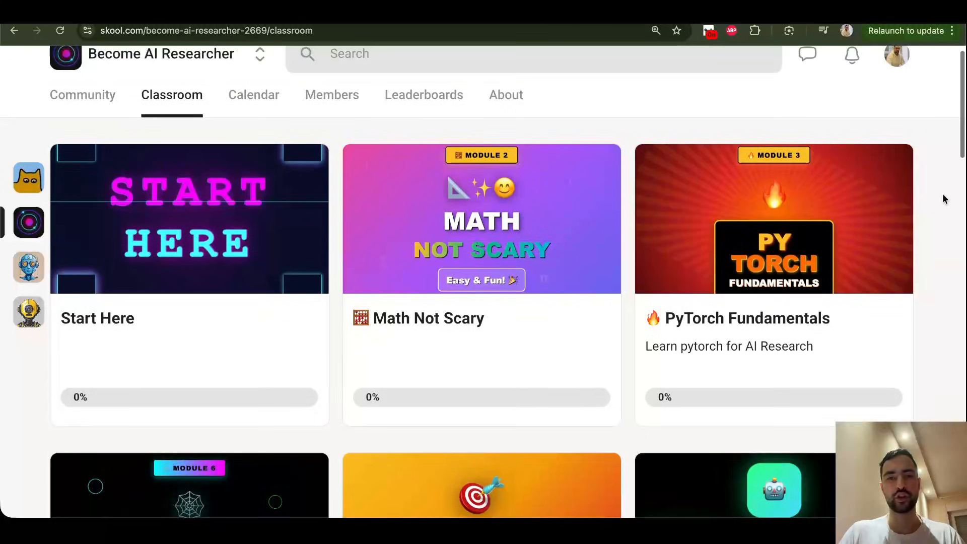
scroll("down", 3)
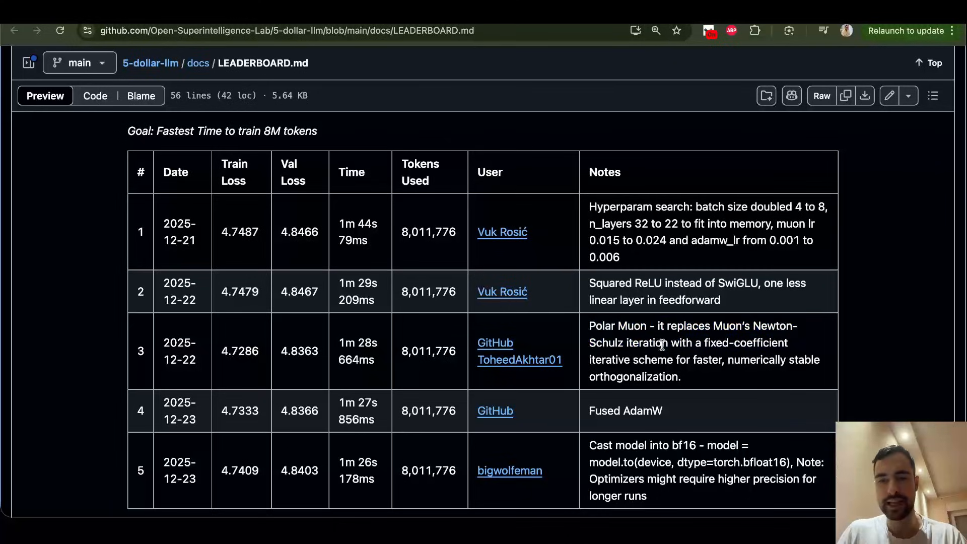
Mark 'Polar Muon' and the fifth entry's bf16 casting note, scrolling toward the 100M results
double_click(615, 326)
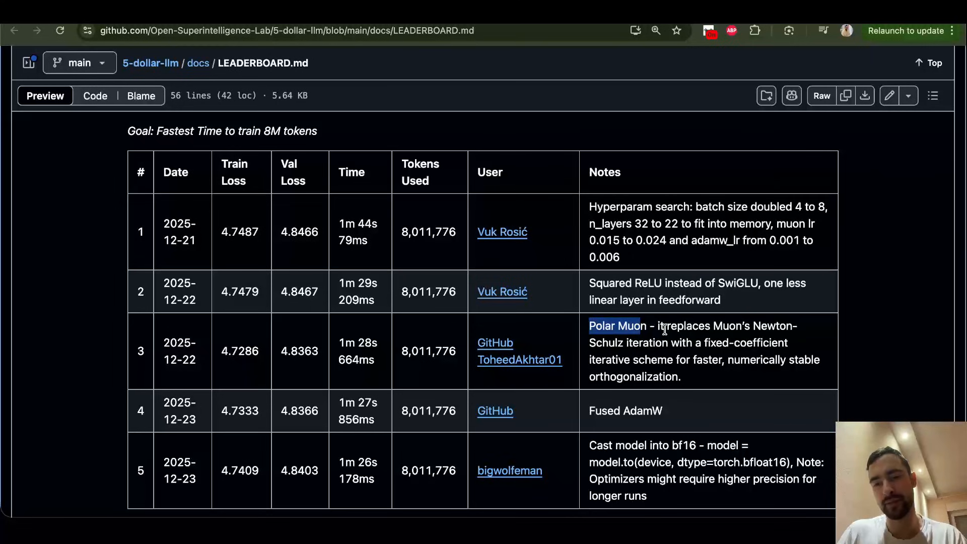
scroll("down", 3)
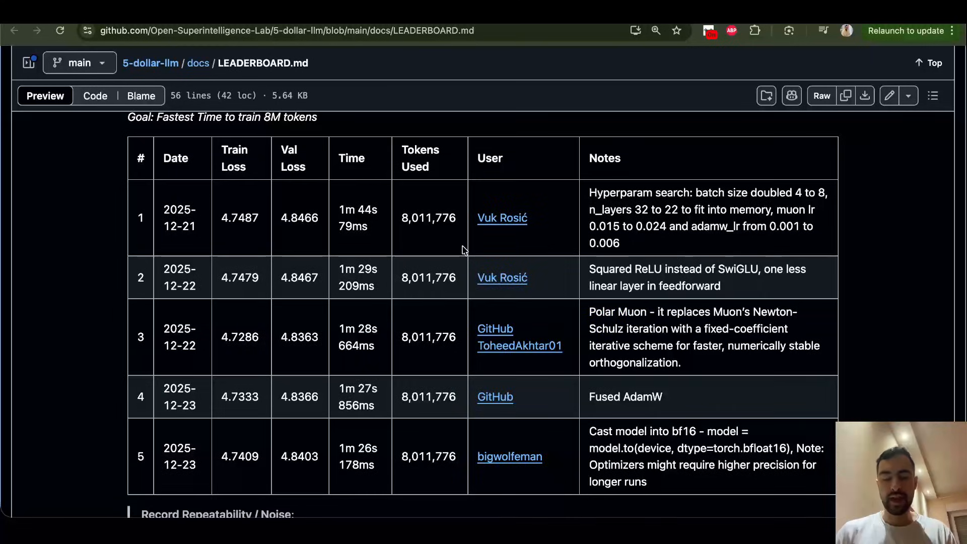
scroll("down", 3)
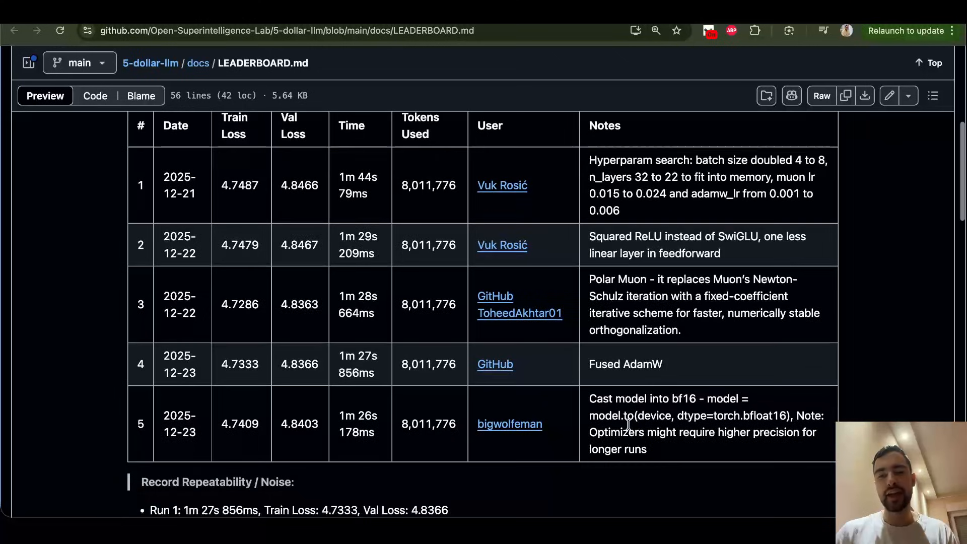
left_click_drag(611, 398, 663, 431)
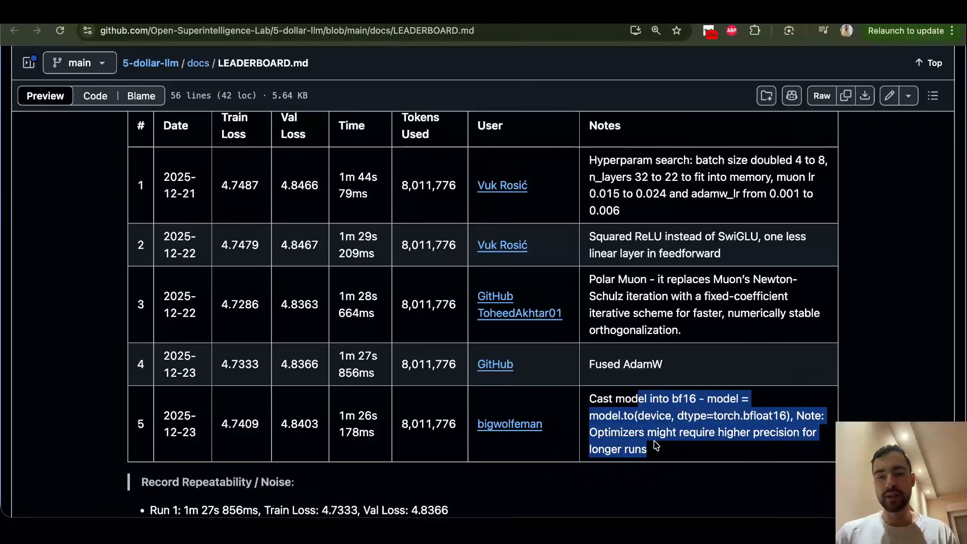
scroll("down", 3)
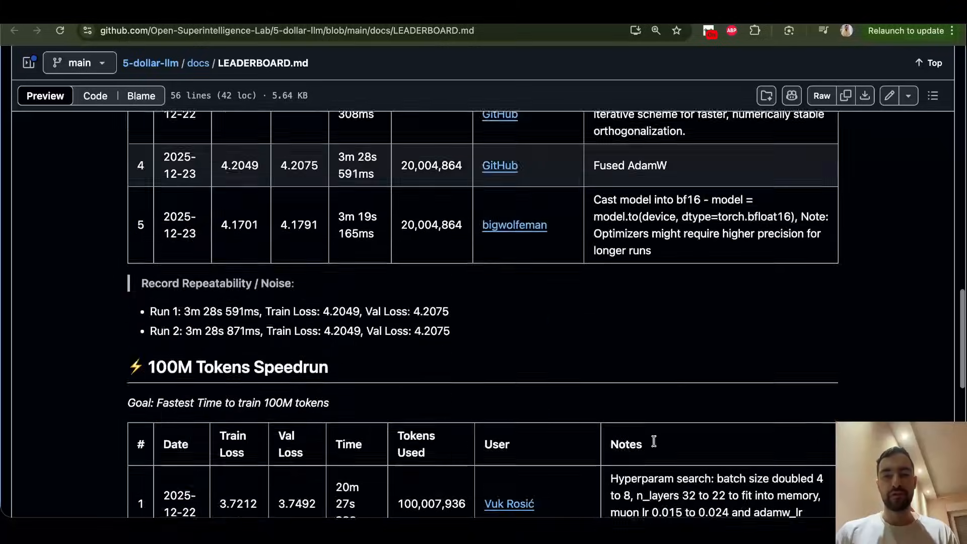
Scroll to the 1B Marathon table and highlight the second entry's bf16 note
scroll("down", 3)
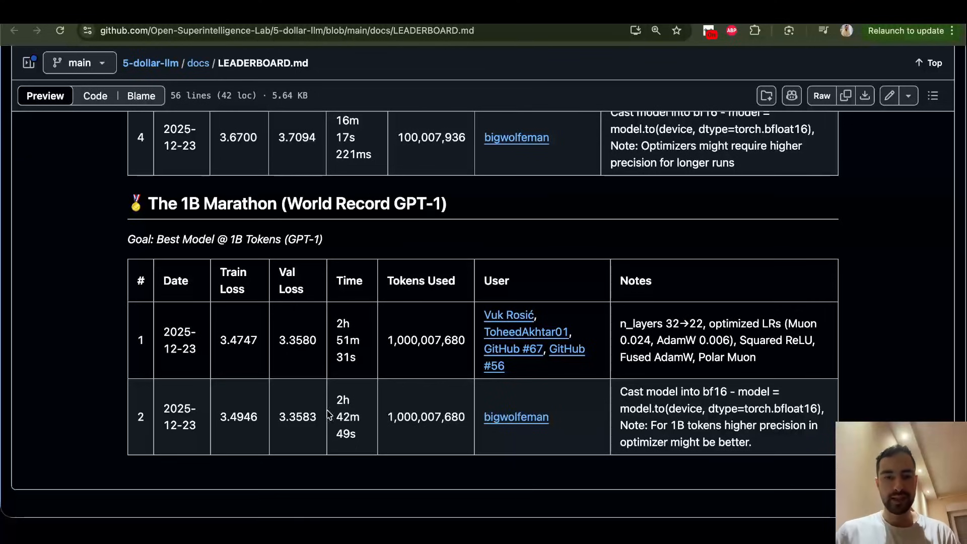
left_click_drag(336, 400, 354, 434)
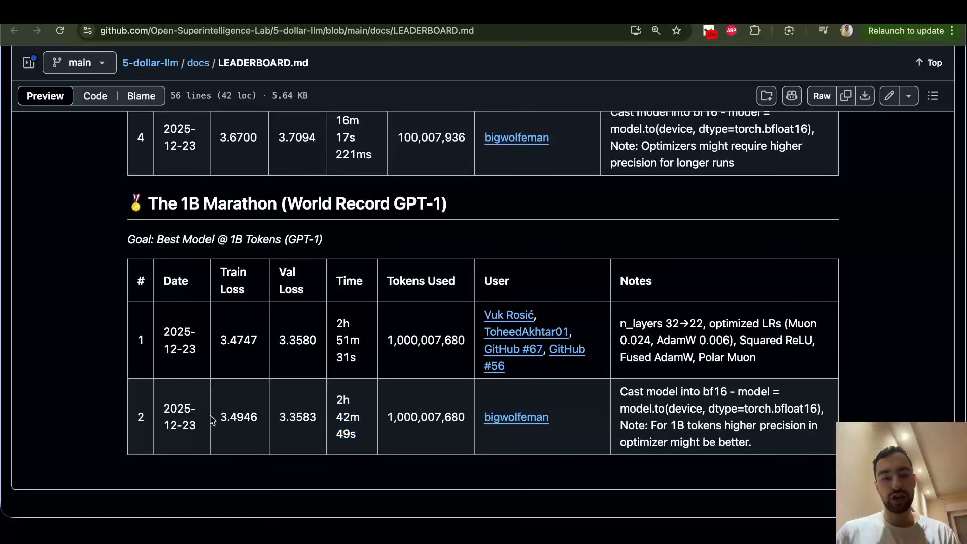
left_click_drag(623, 390, 685, 427)
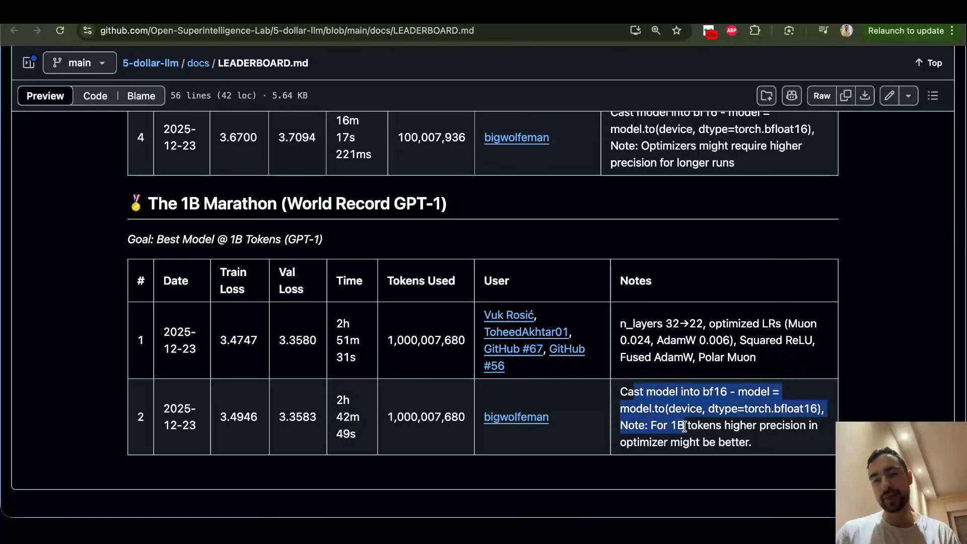
left_click(389, 449)
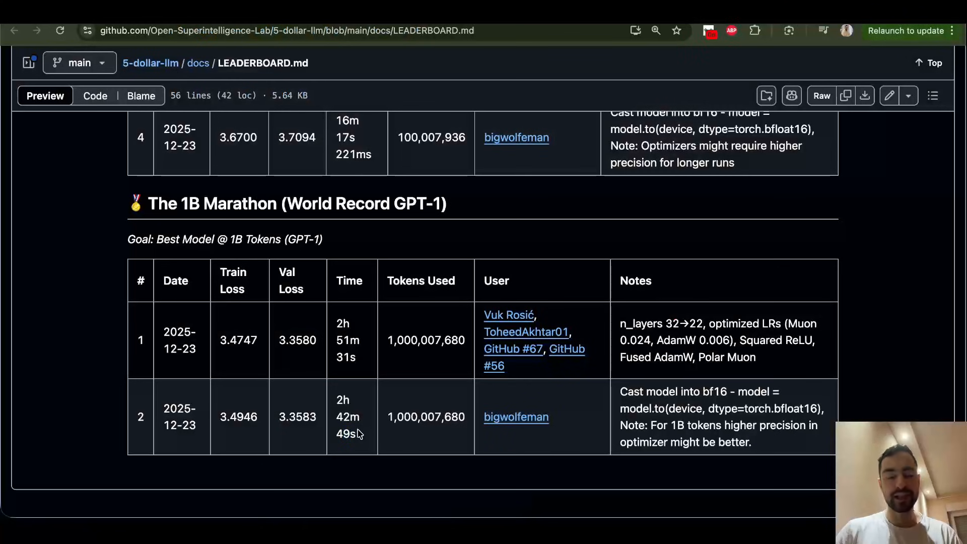
left_click_drag(337, 400, 357, 434)
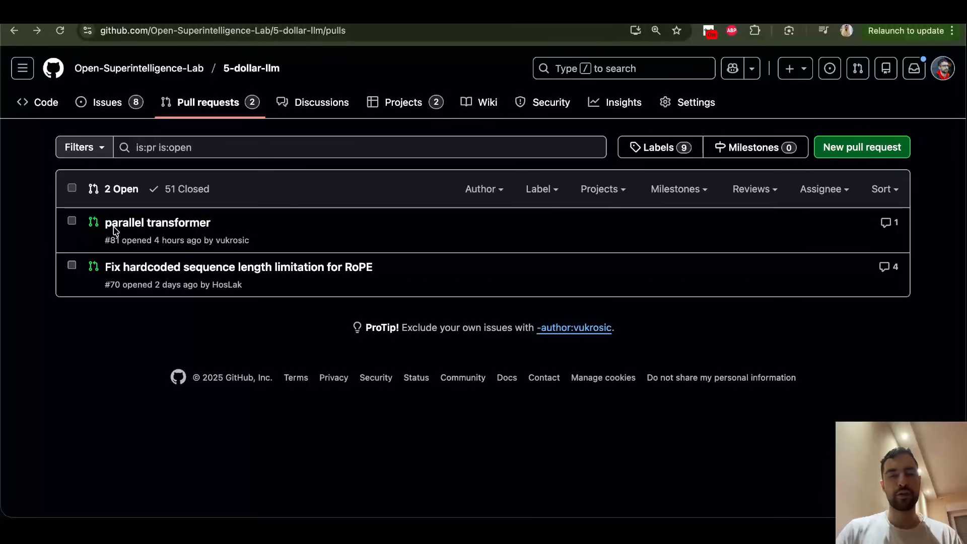
Open the 'parallel transformer' pull request #81 and mark it Closed without merging
left_click(157, 222)
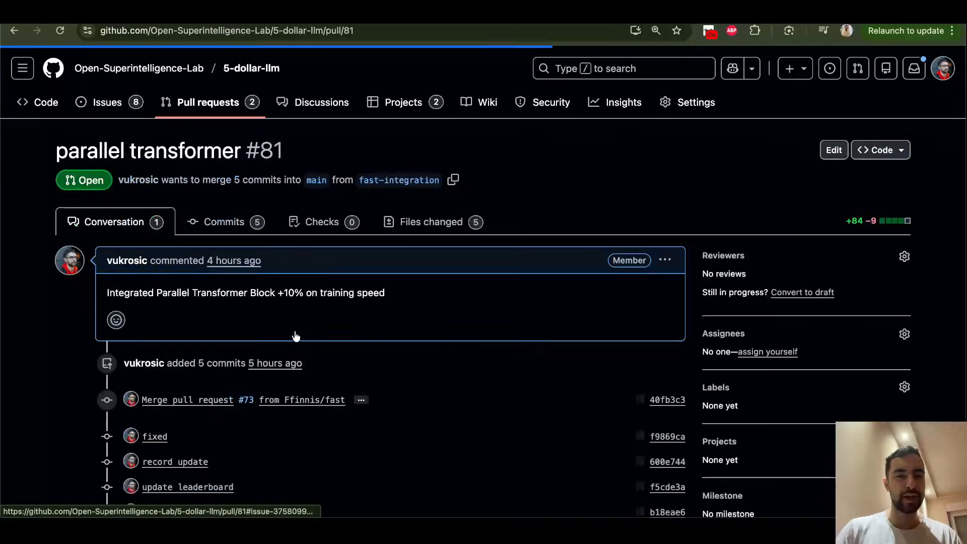
scroll("down", 3)
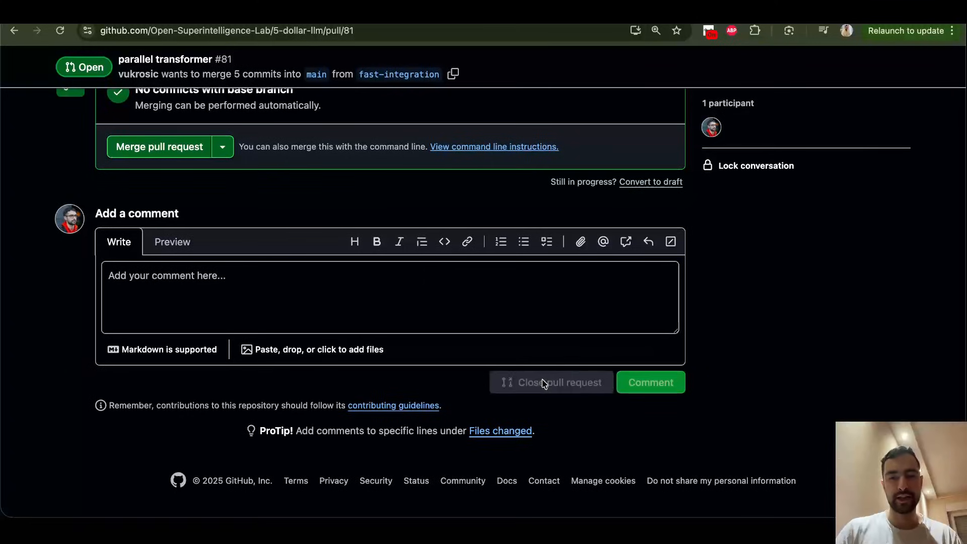
left_click(550, 381)
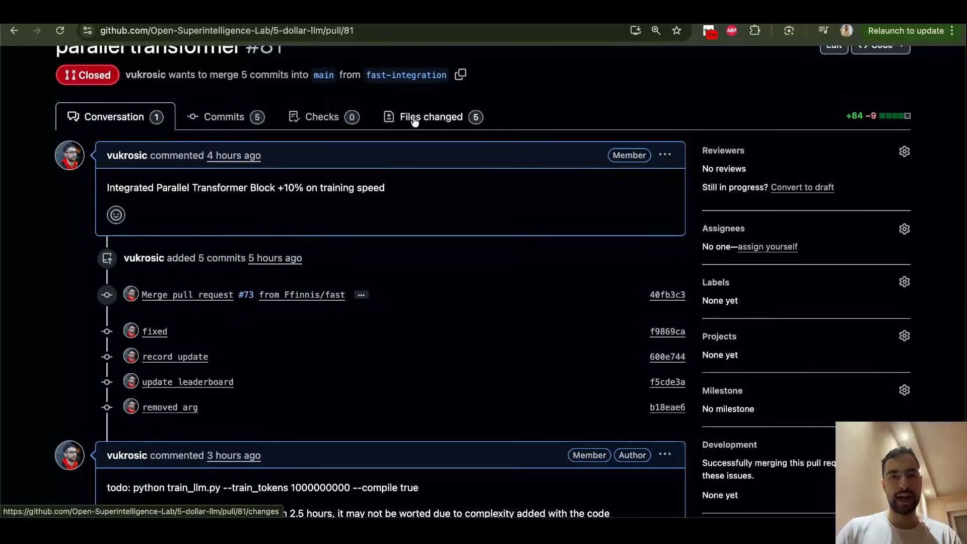
Review PR #81's file diffs for parallel_block.py and train_llm.py
left_click(431, 116)
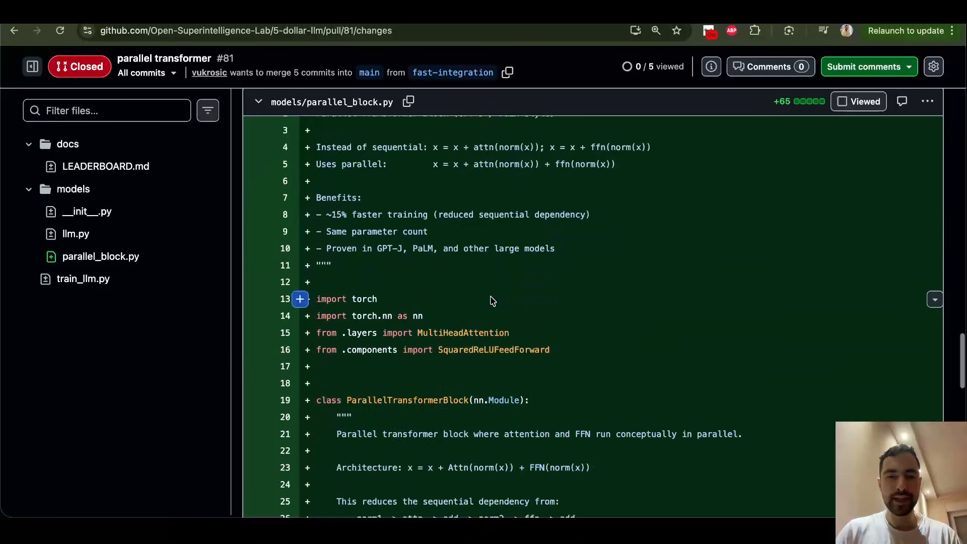
scroll("down", 3)
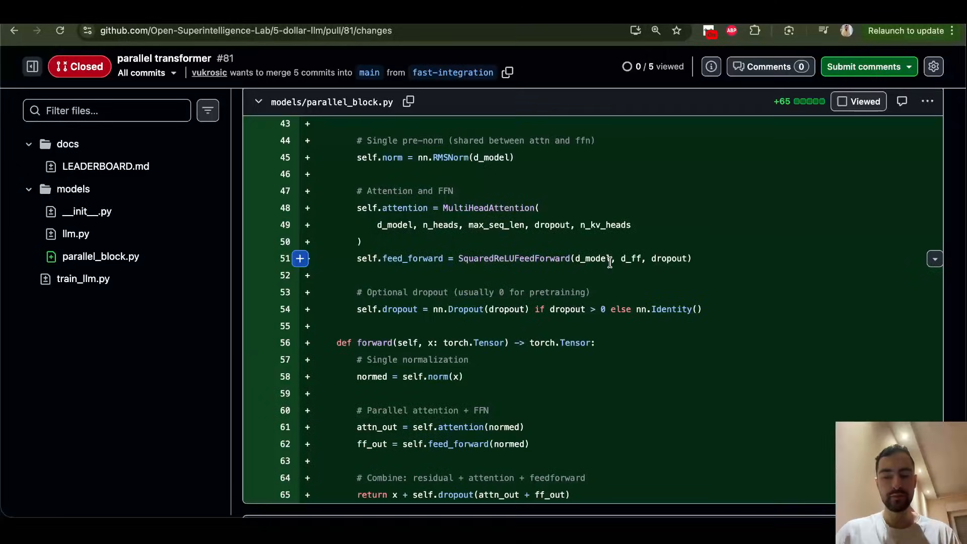
scroll("down", 3)
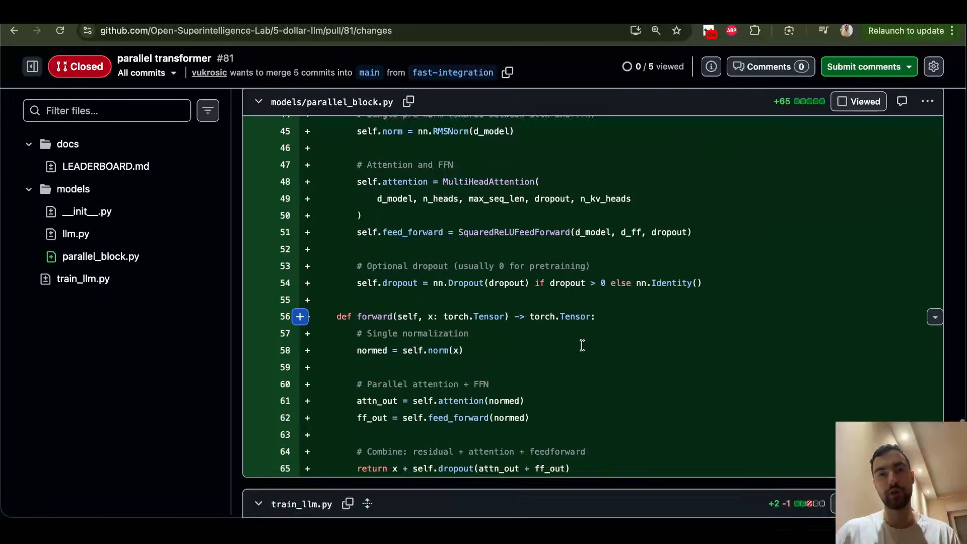
scroll("down", 3)
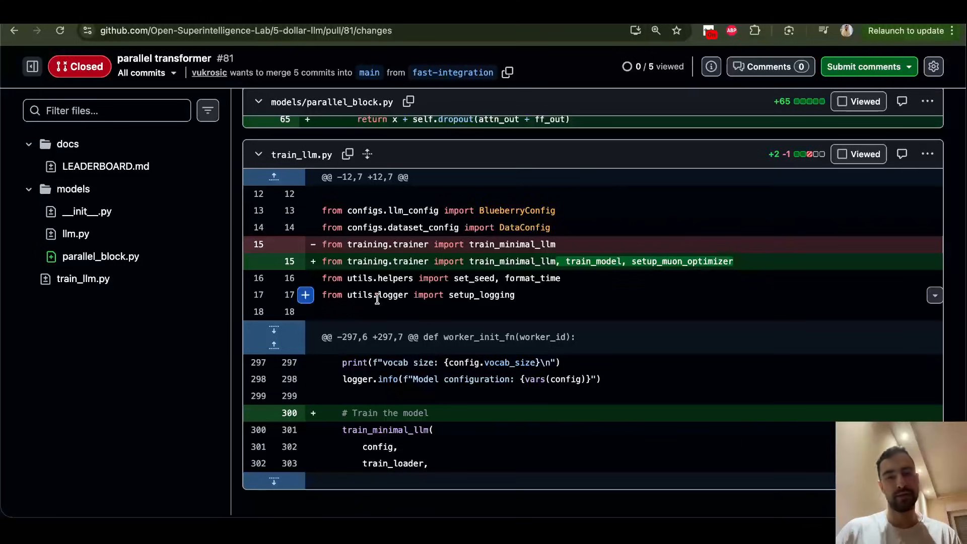
scroll("down", 3)
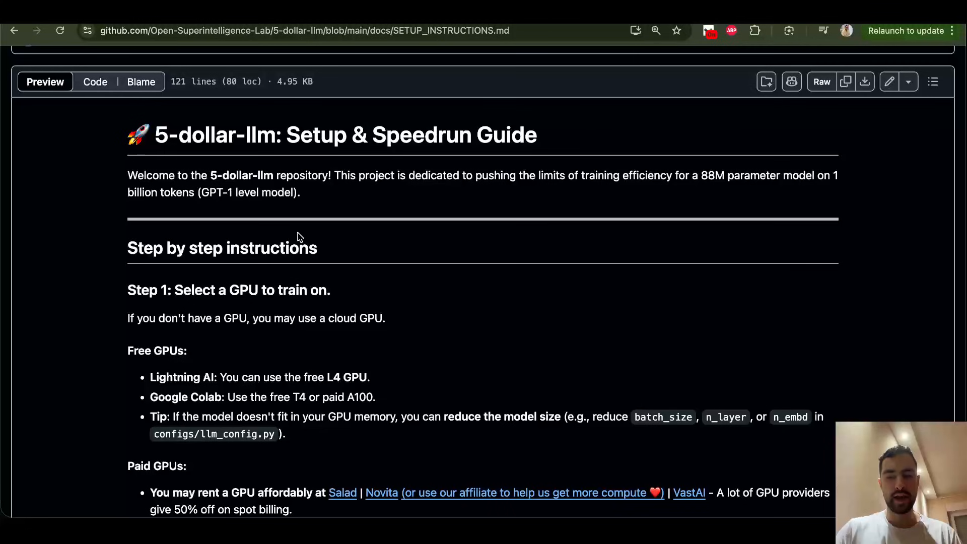
scroll("down", 3)
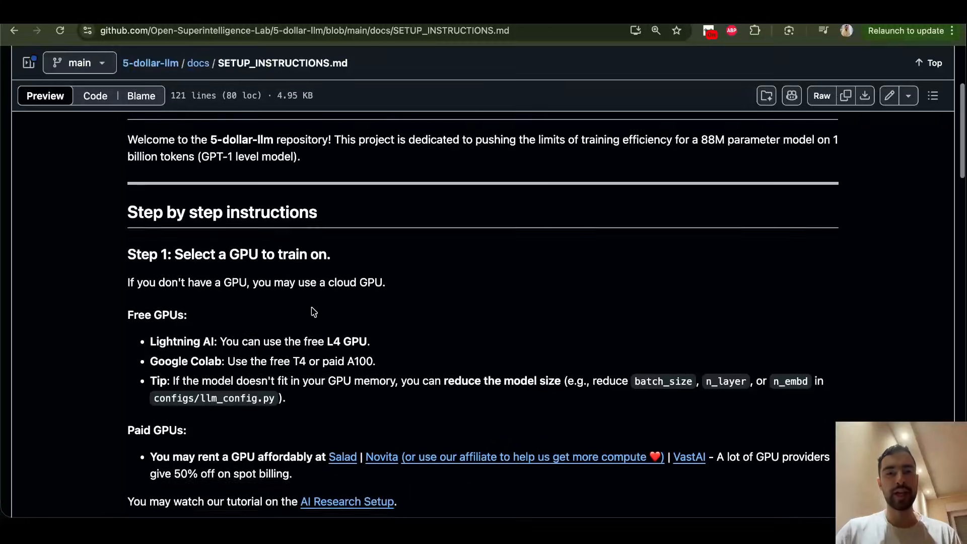
scroll("down", 3)
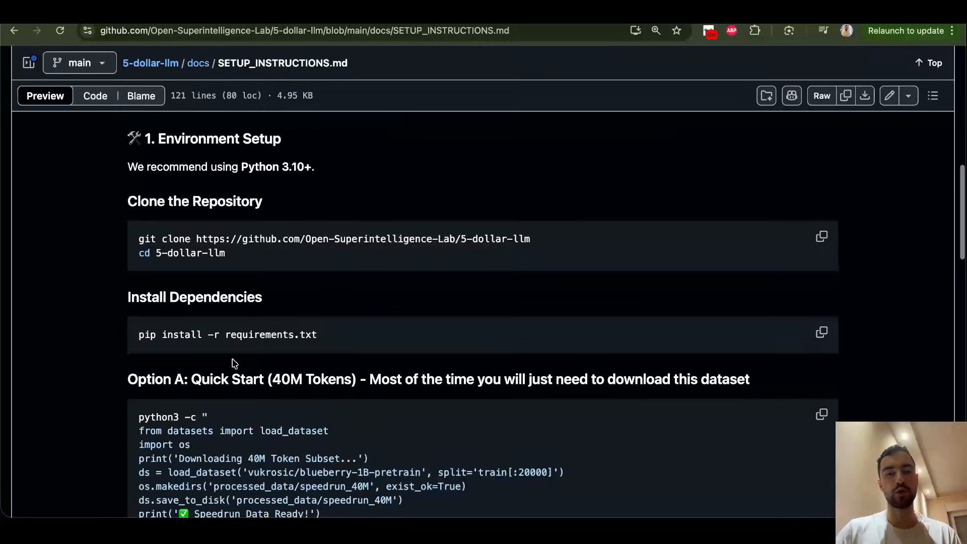
scroll("down", 3)
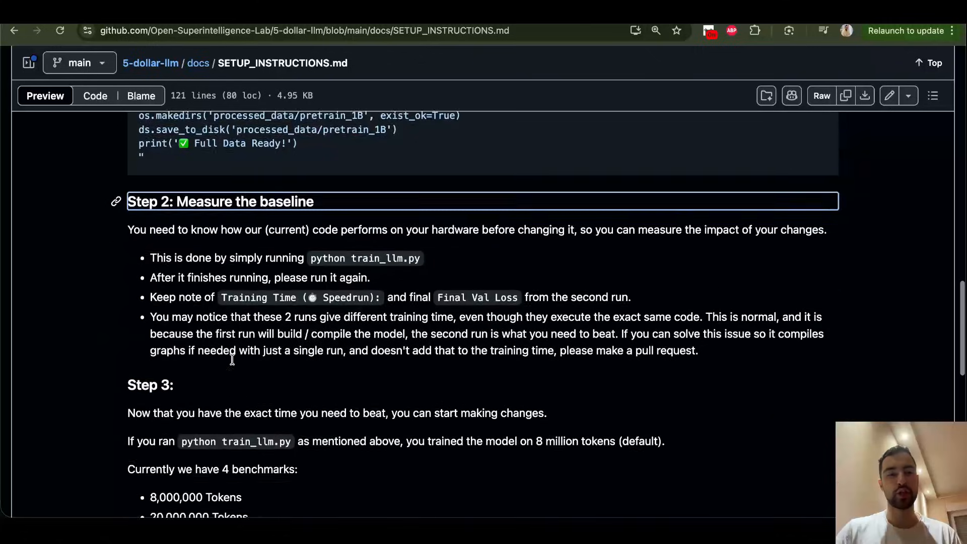
scroll("down", 3)
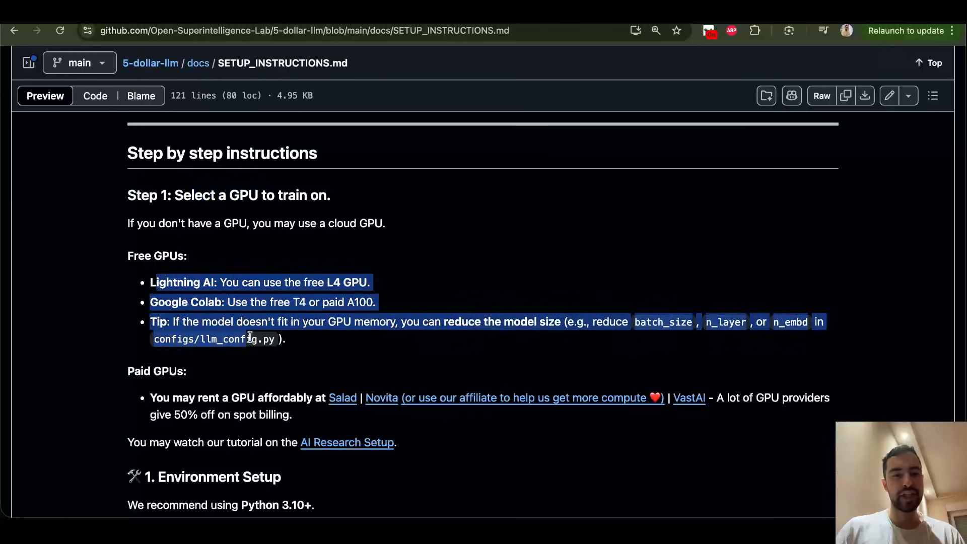
scroll("down", 3)
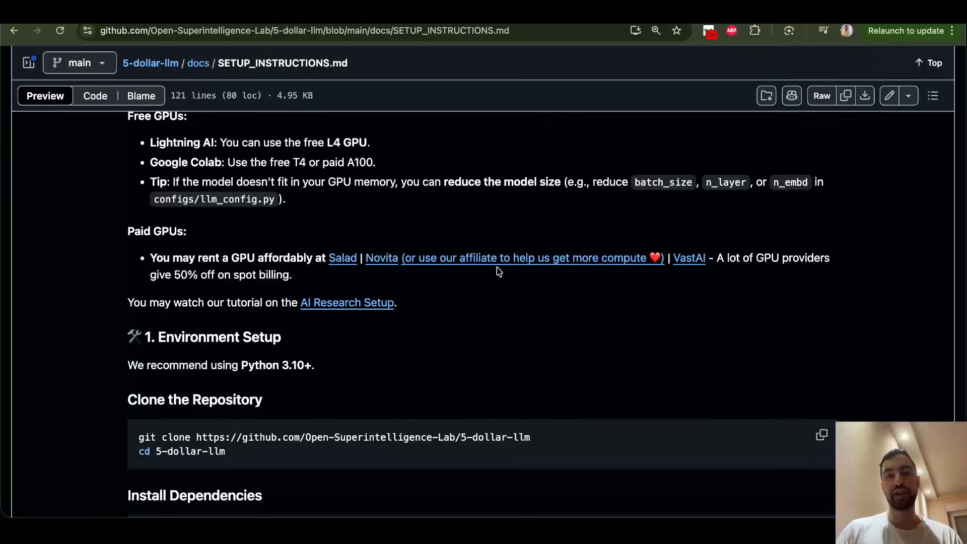
mouse_move(539, 296)
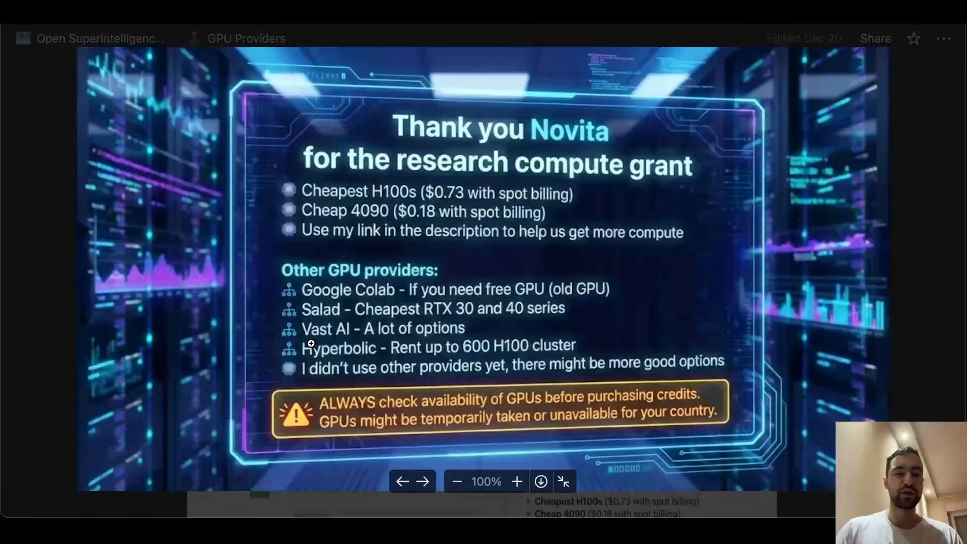
mouse_move(440, 349)
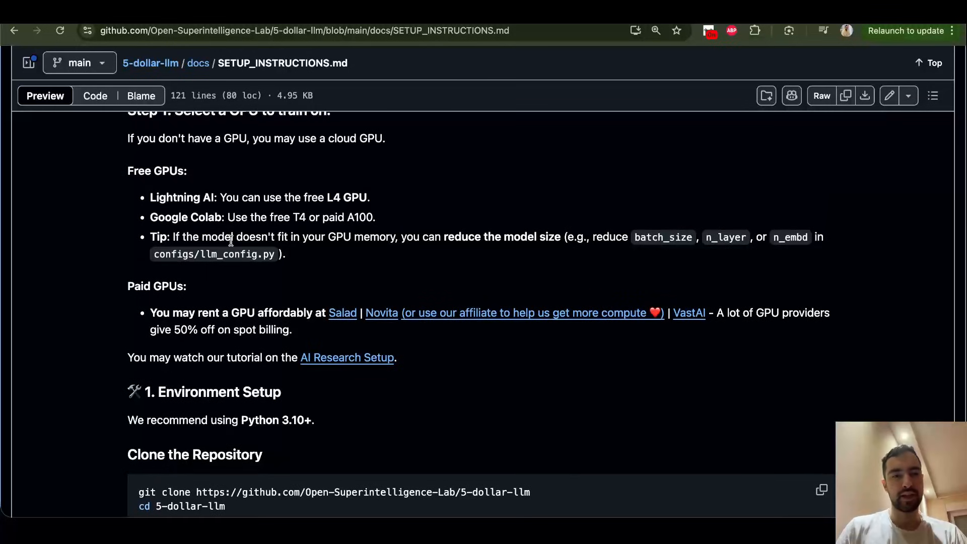
scroll("down", 3)
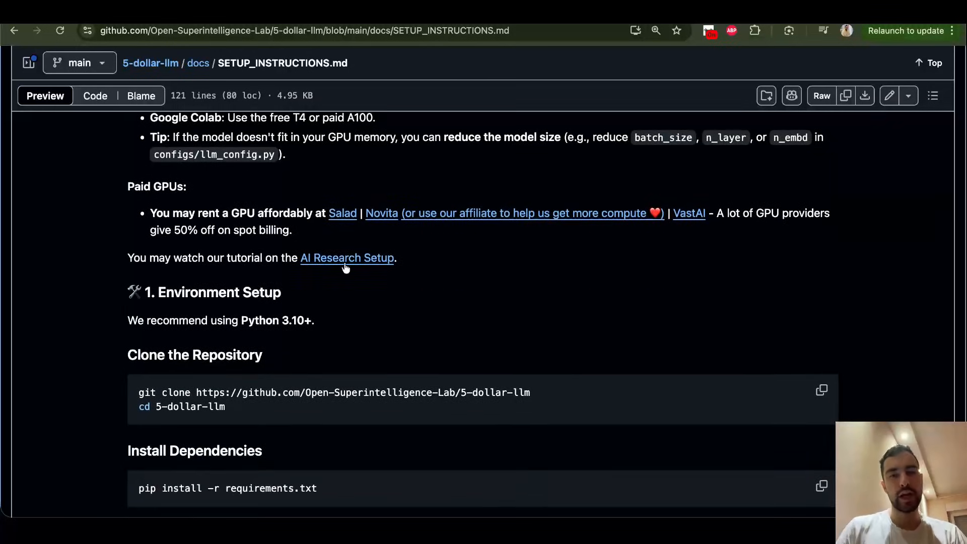
mouse_move(404, 263)
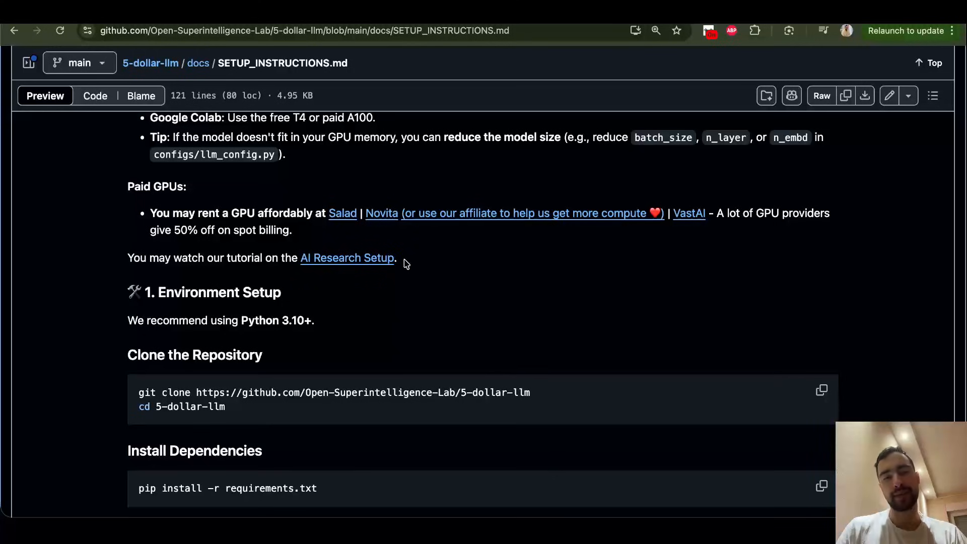
scroll("down", 3)
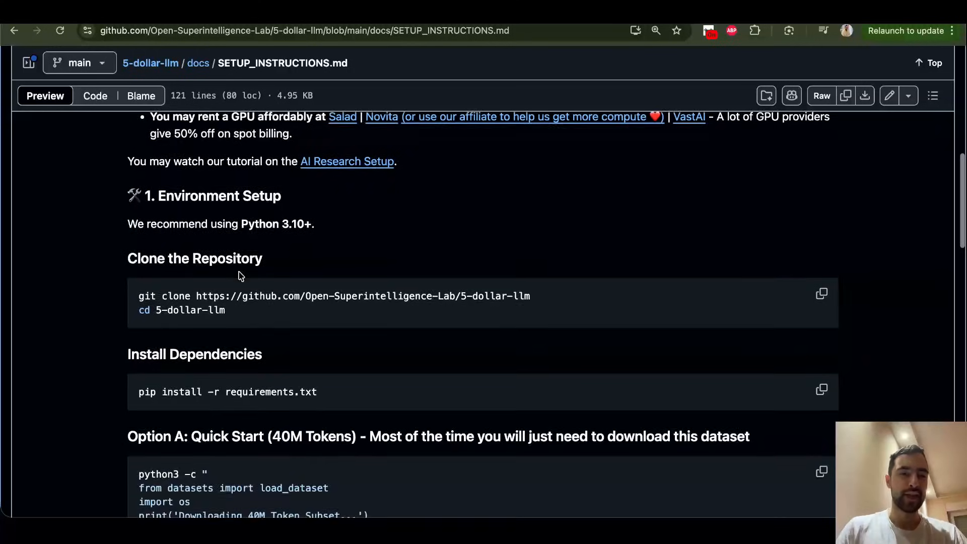
scroll("down", 3)
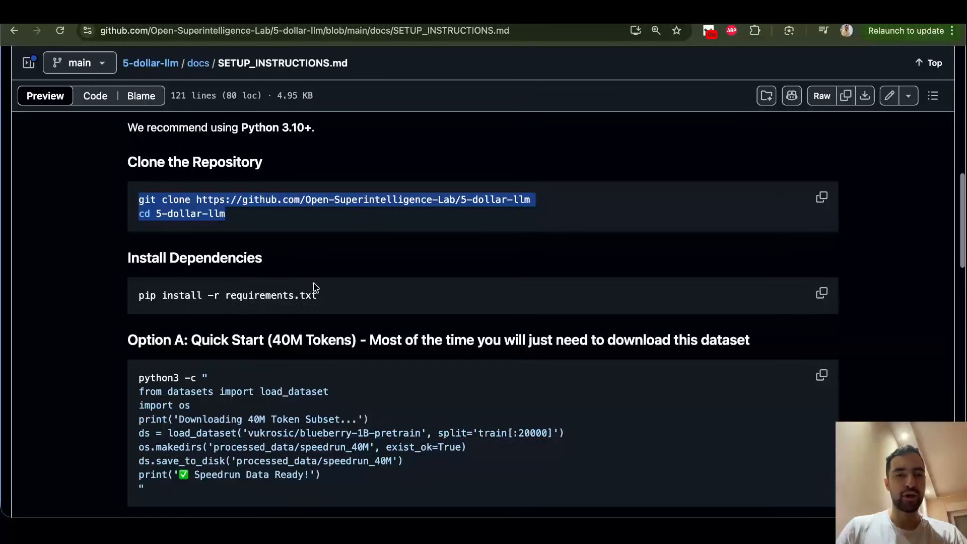
scroll("down", 3)
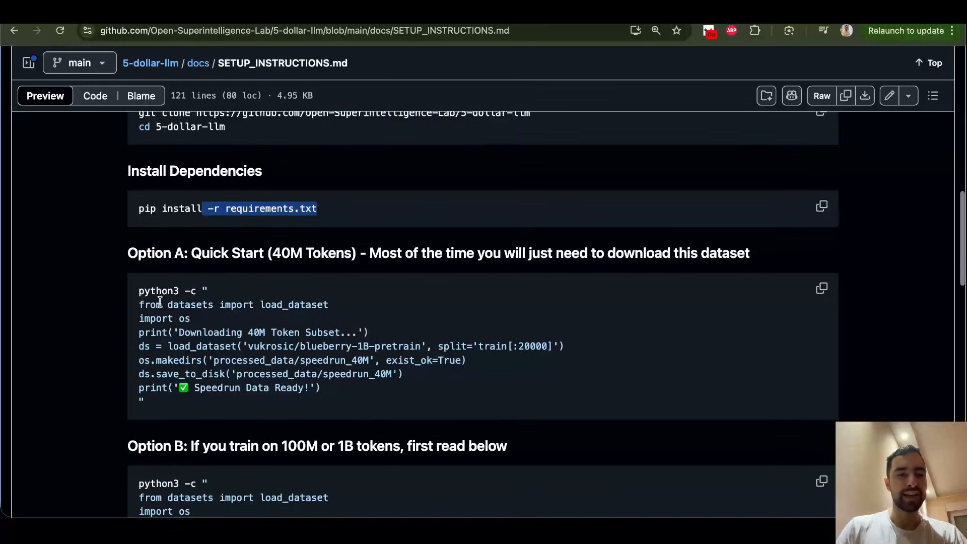
left_click_drag(139, 291, 145, 401)
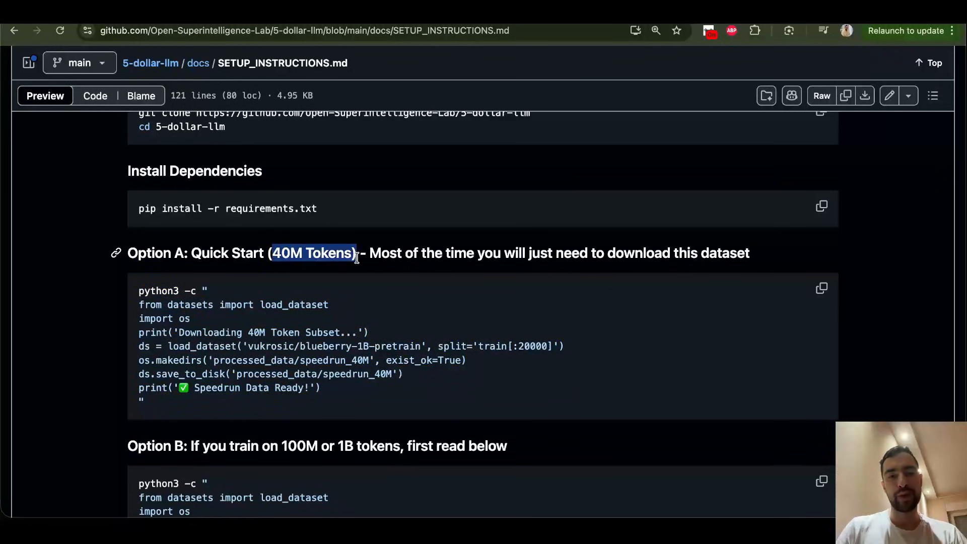
scroll("down", 3)
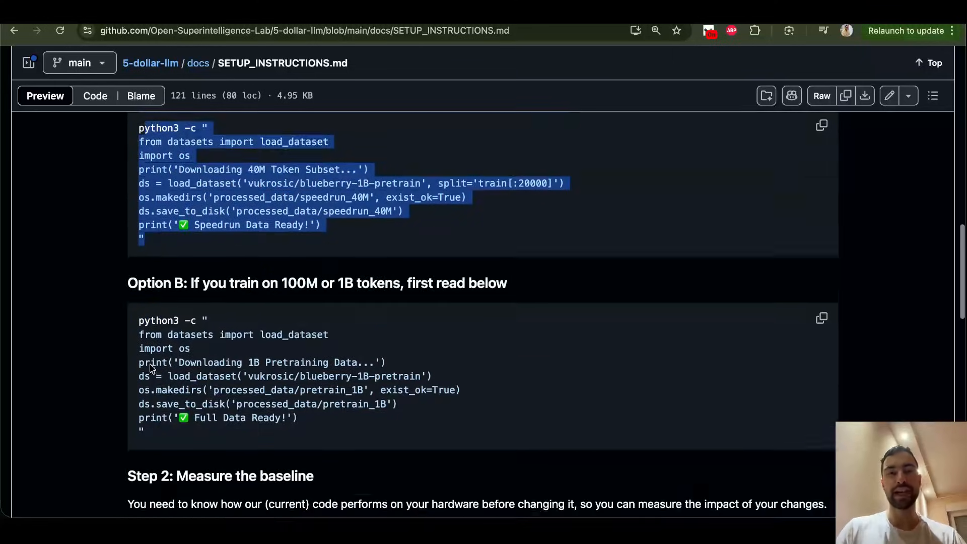
scroll("down", 3)
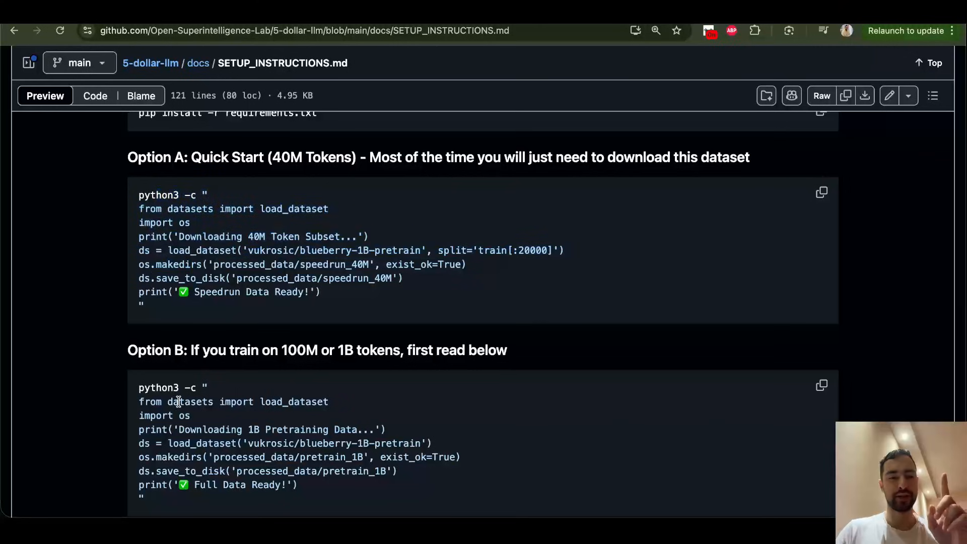
scroll("down", 3)
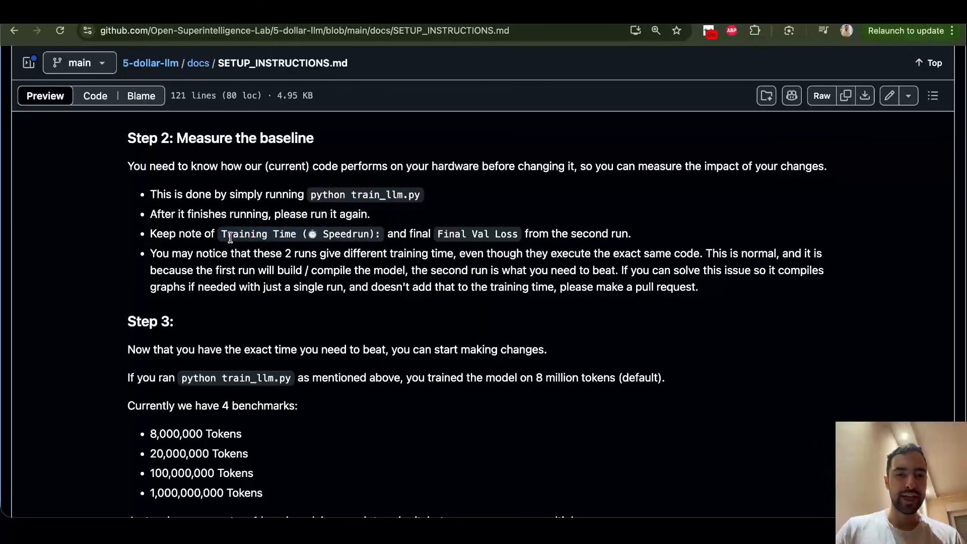
left_click_drag(220, 234, 379, 233)
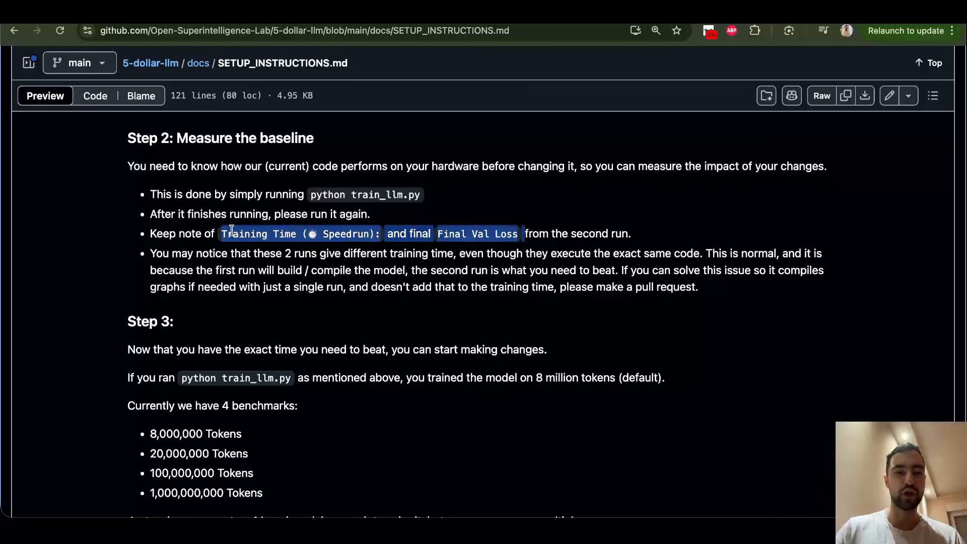
scroll("down", 3)
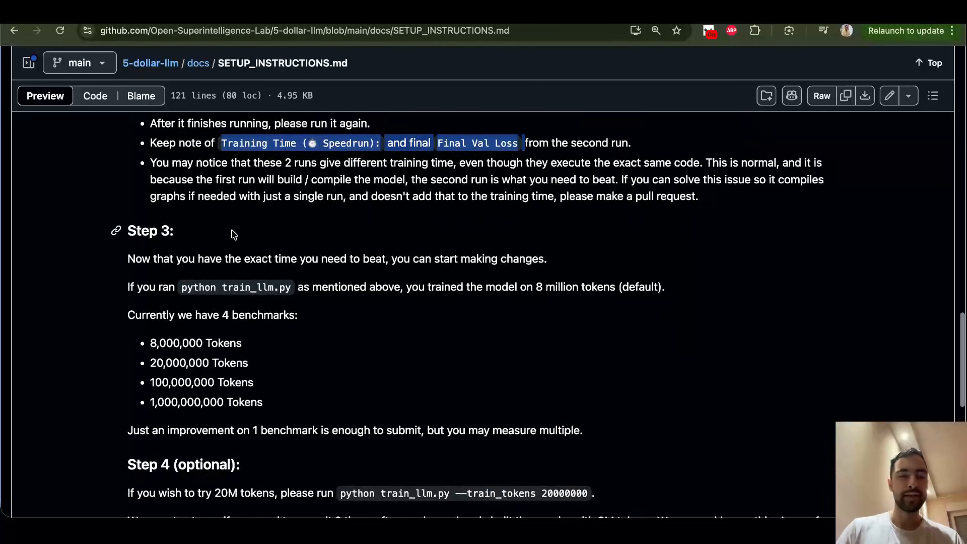
scroll("down", 3)
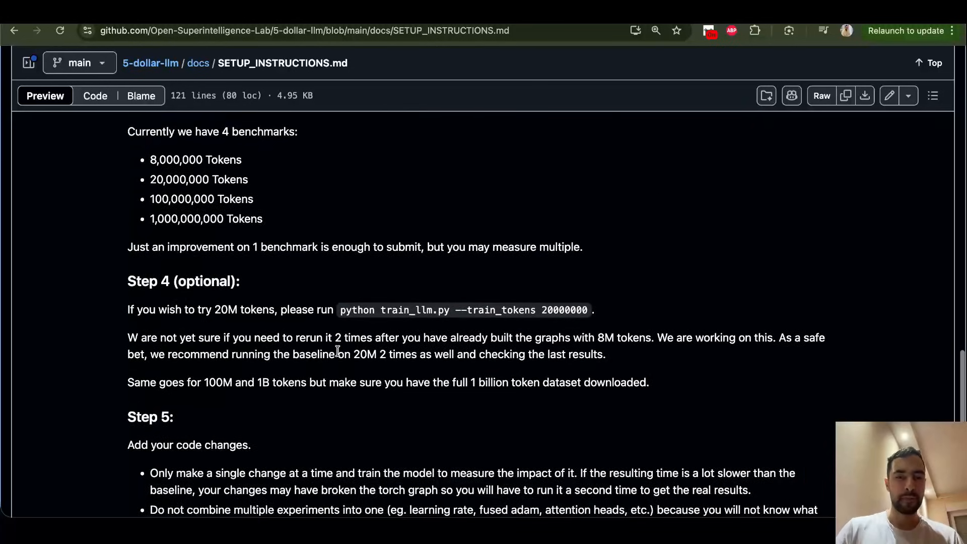
scroll("down", 3)
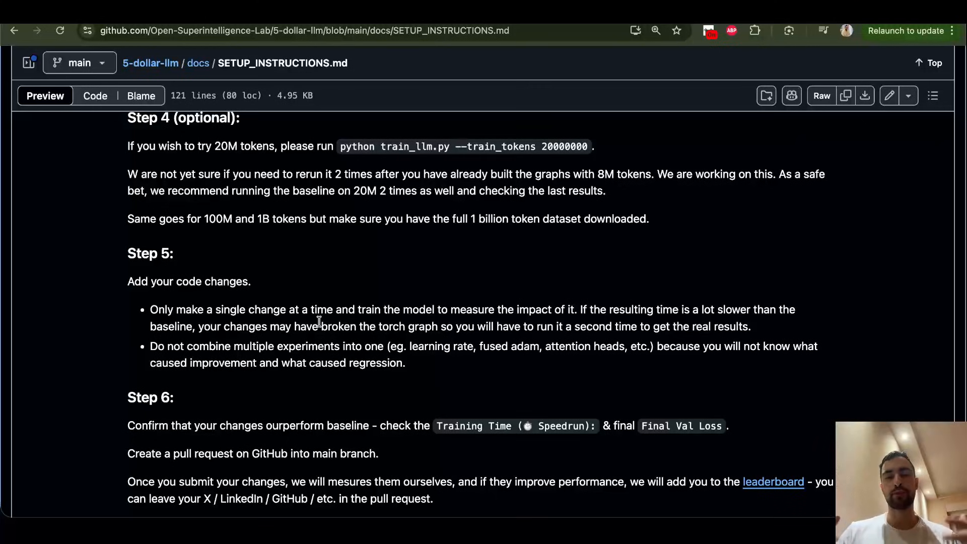
scroll("down", 3)
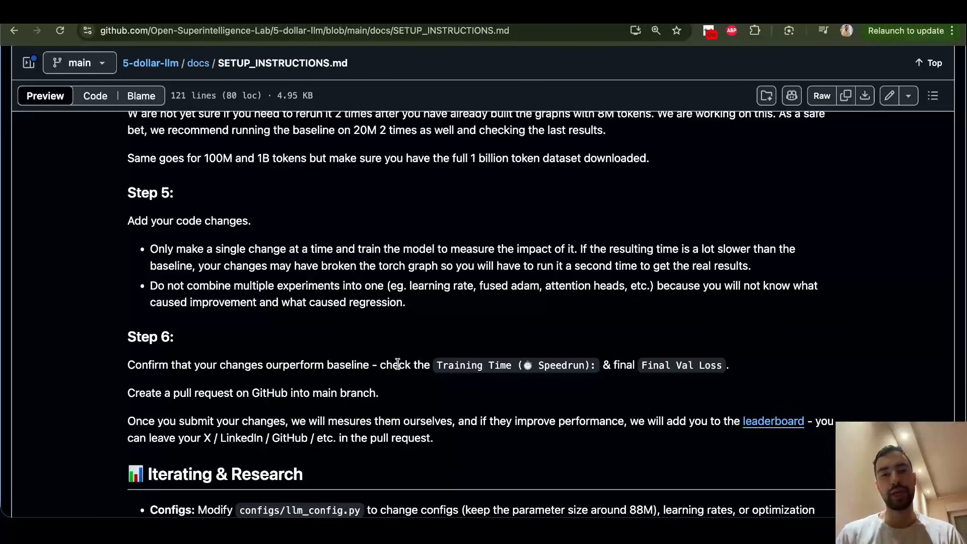
scroll("up", 3)
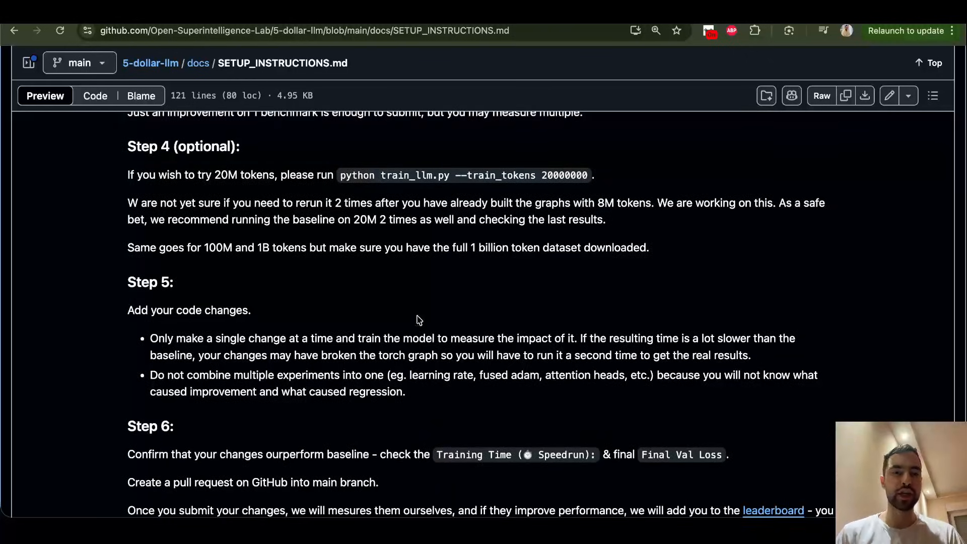
mouse_move(407, 243)
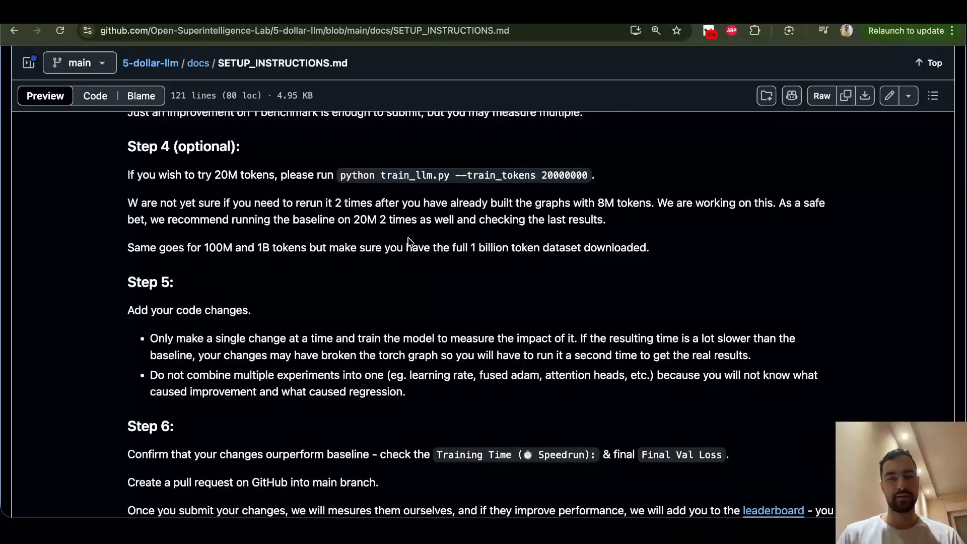
scroll("up", 3)
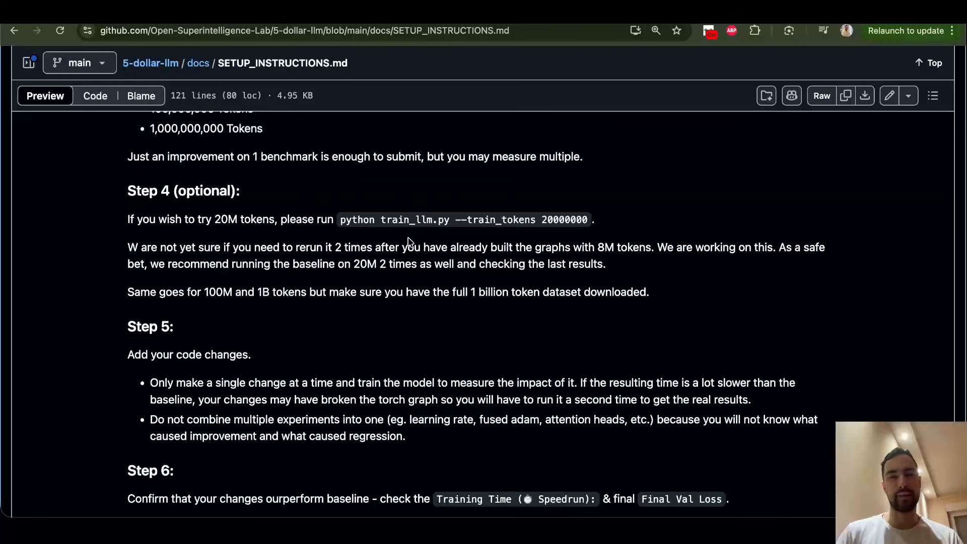
scroll("down", 3)
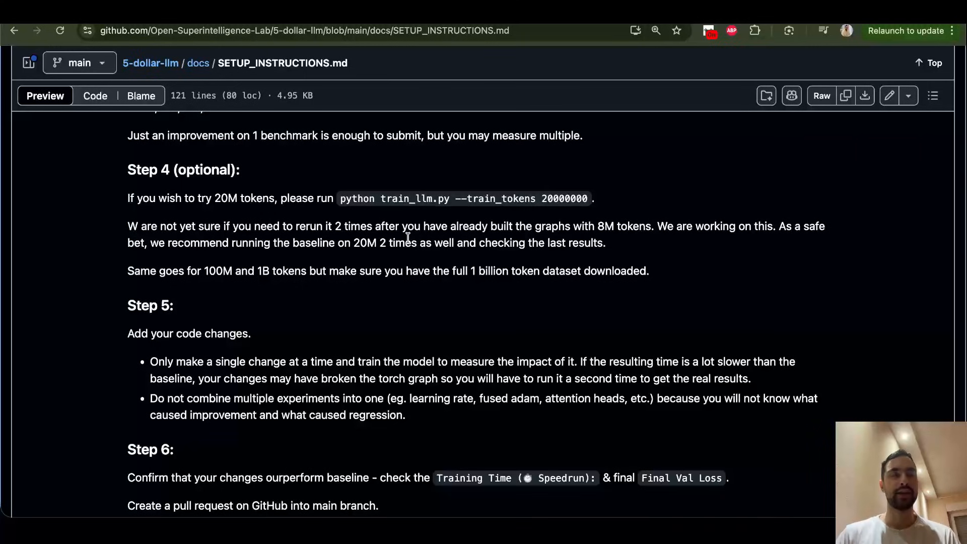
scroll("down", 3)
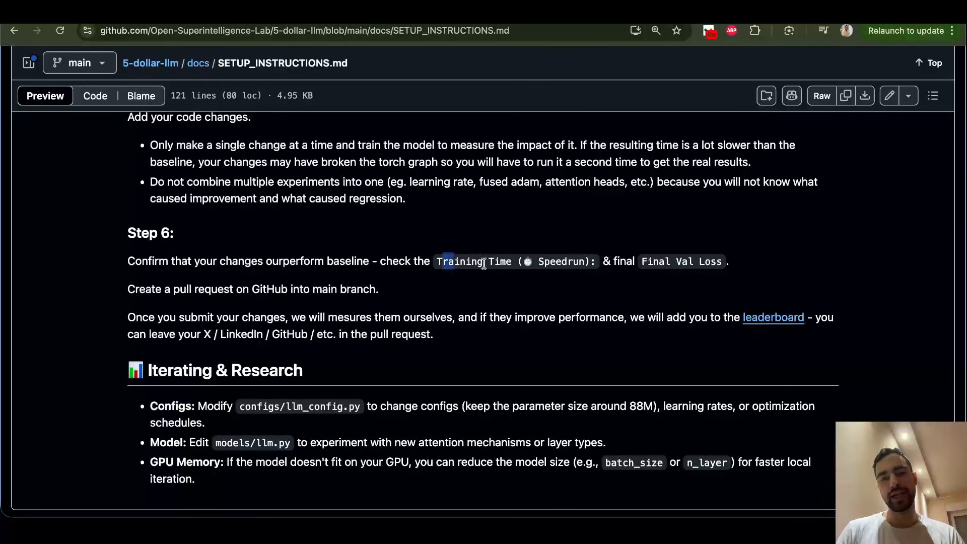
left_click_drag(438, 261, 592, 261)
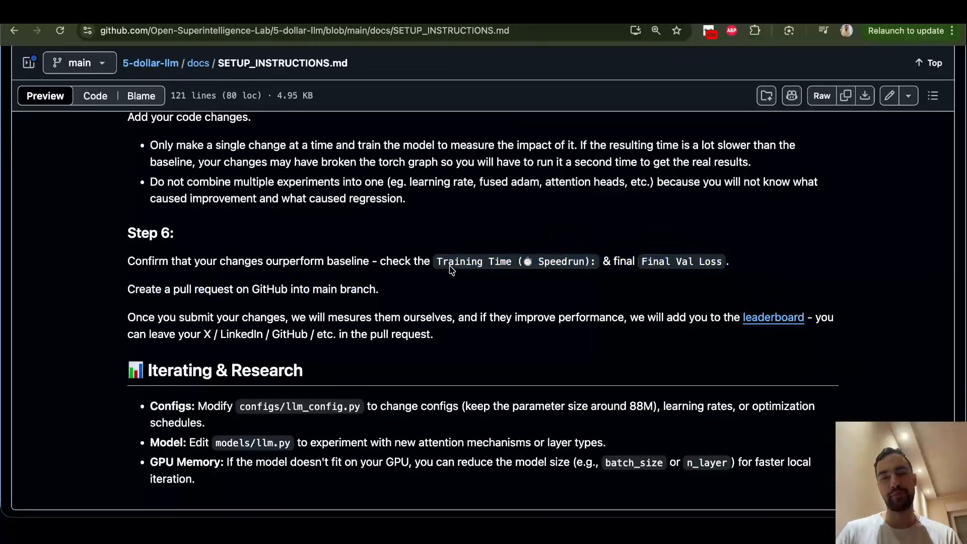
double_click(459, 262)
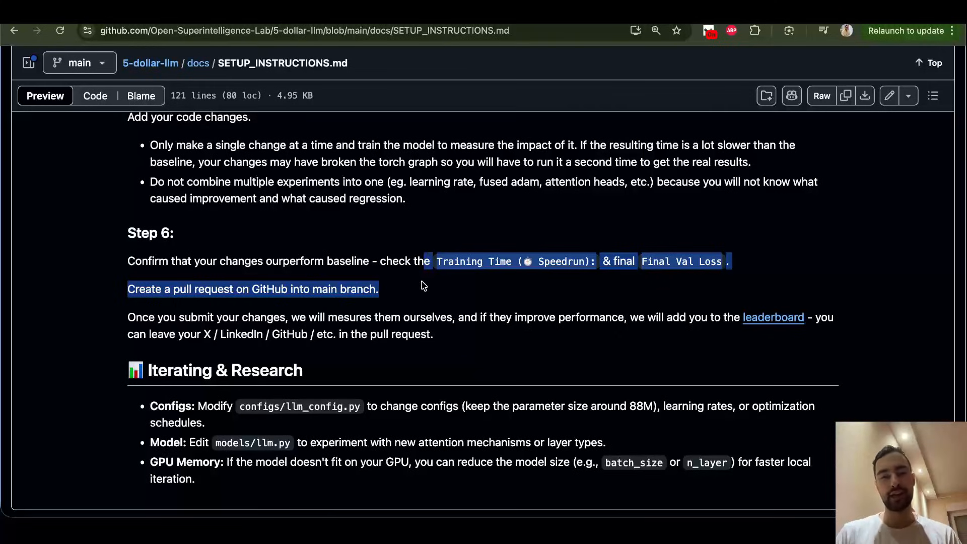
left_click(401, 291)
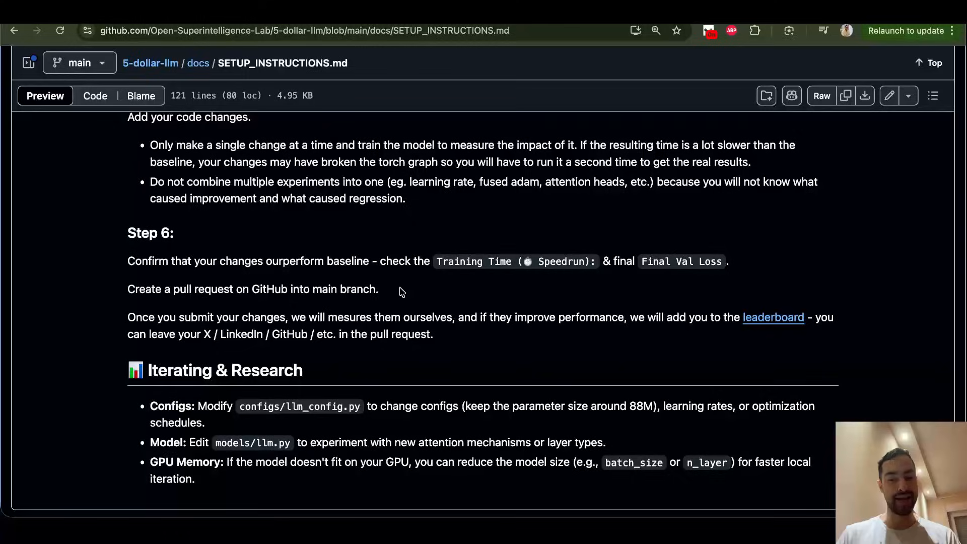
left_click(321, 102)
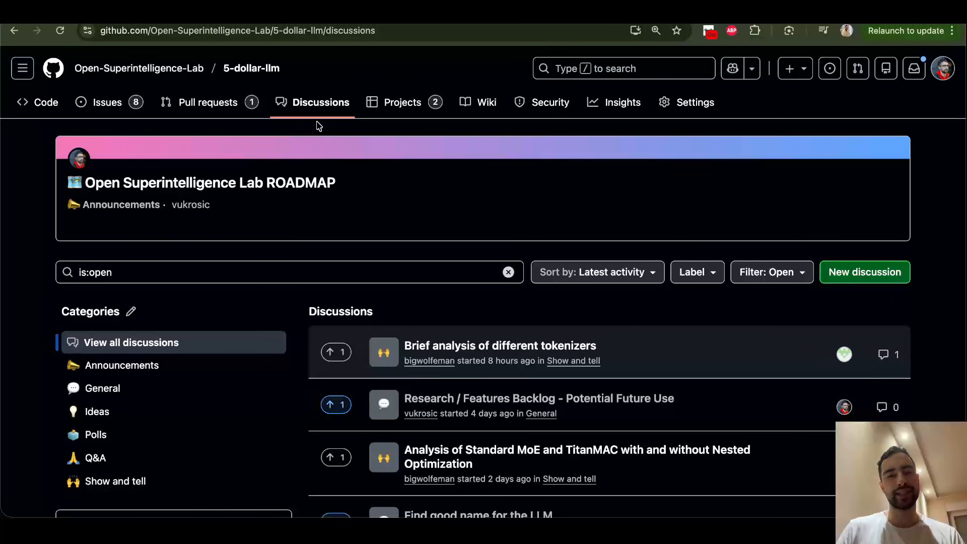
scroll("down", 3)
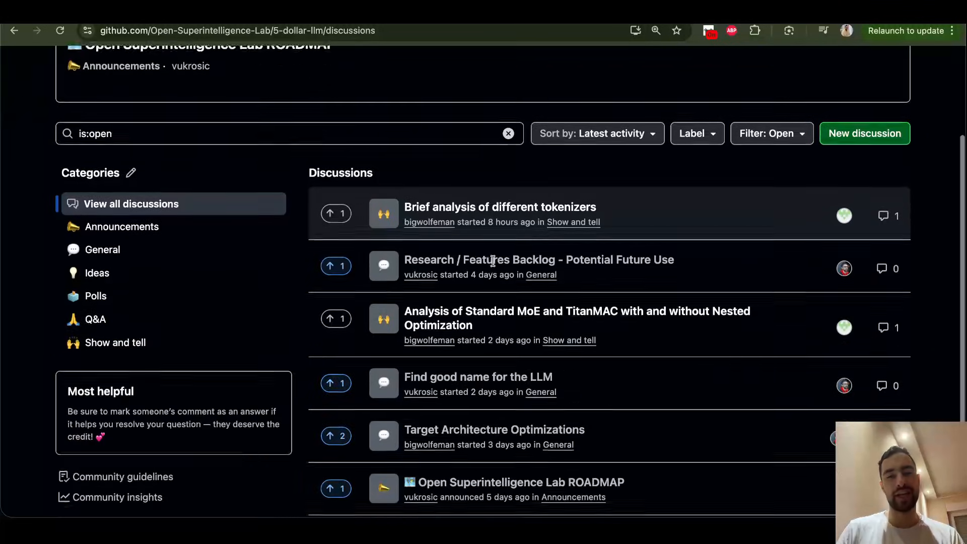
scroll("down", 3)
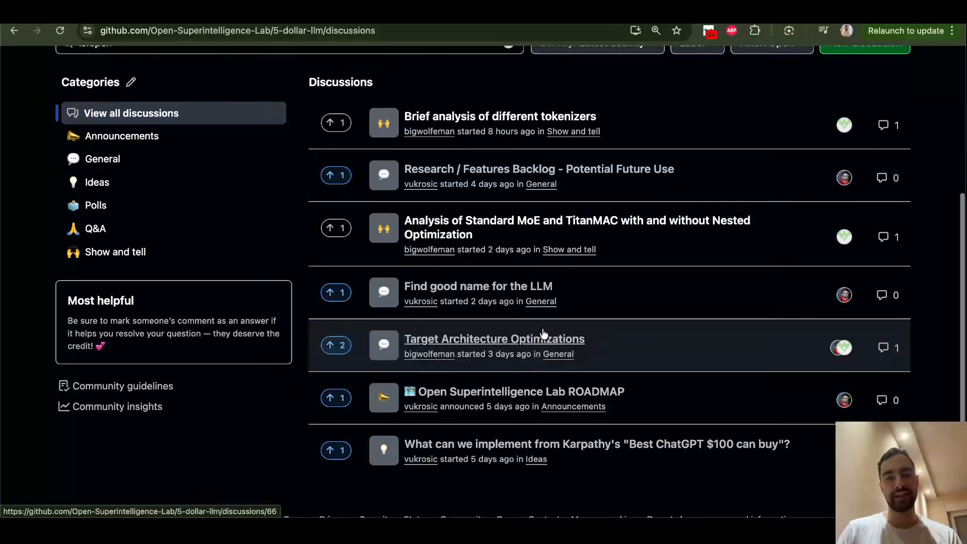
left_click(499, 116)
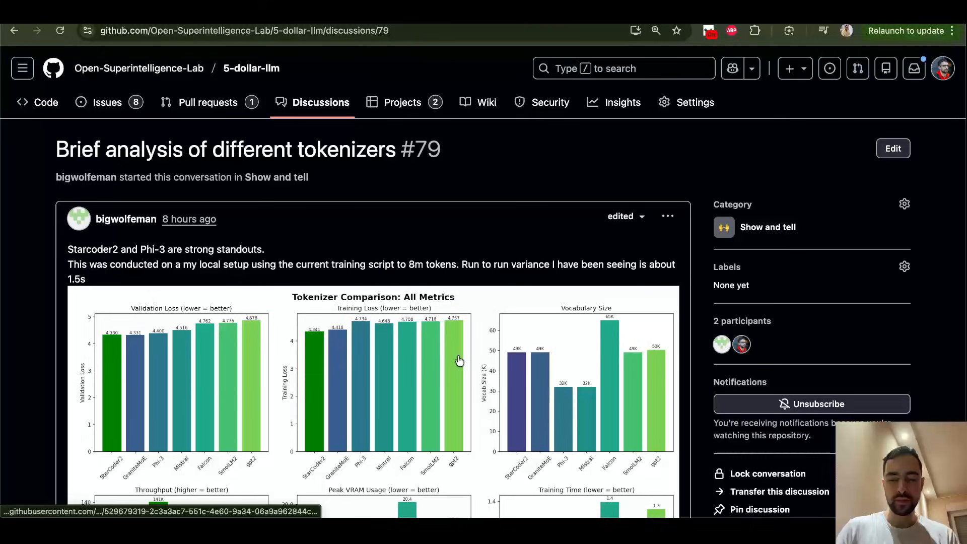
mouse_move(367, 280)
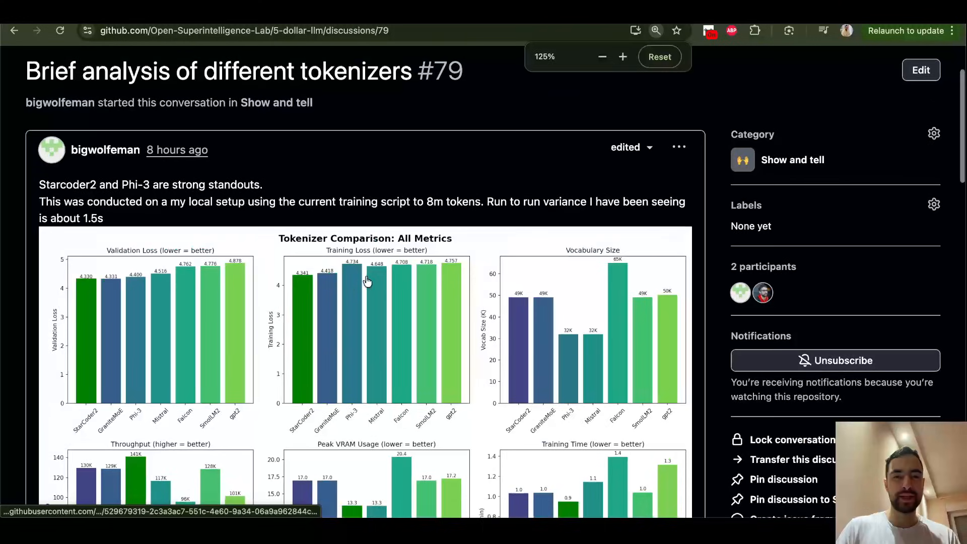
scroll("down", 3)
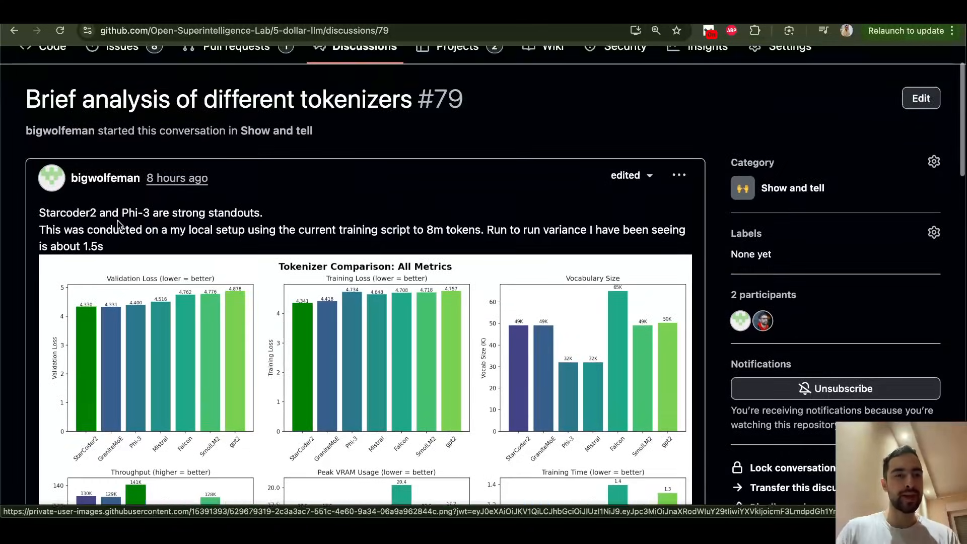
scroll("down", 3)
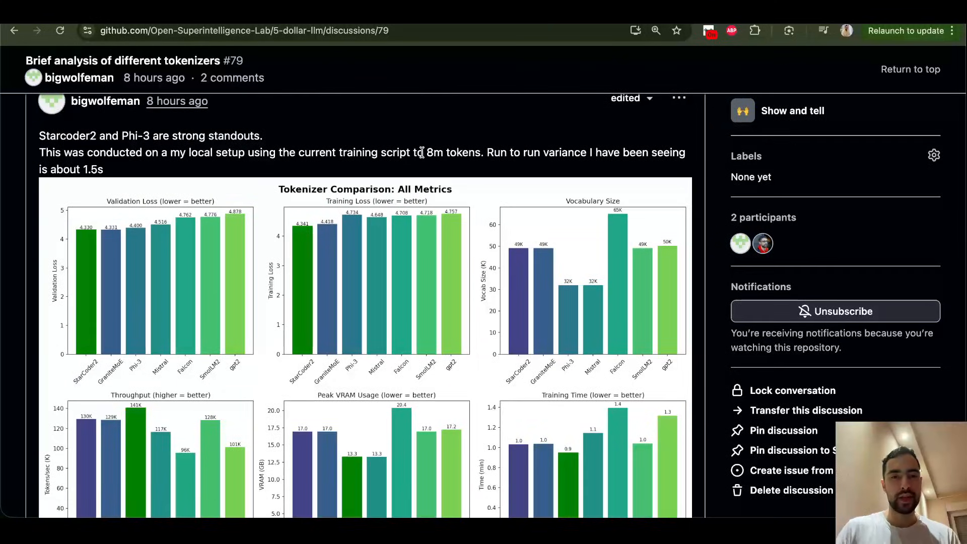
scroll("down", 3)
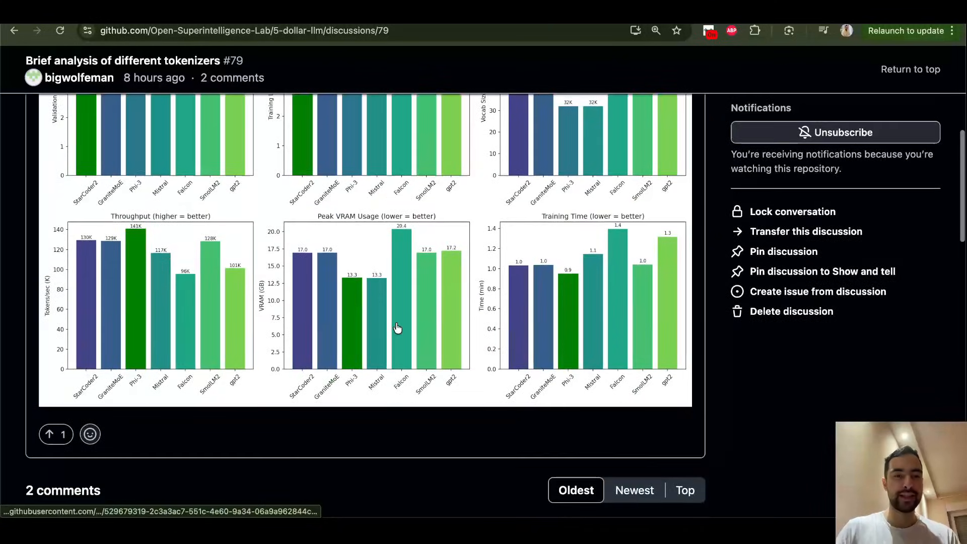
scroll("down", 3)
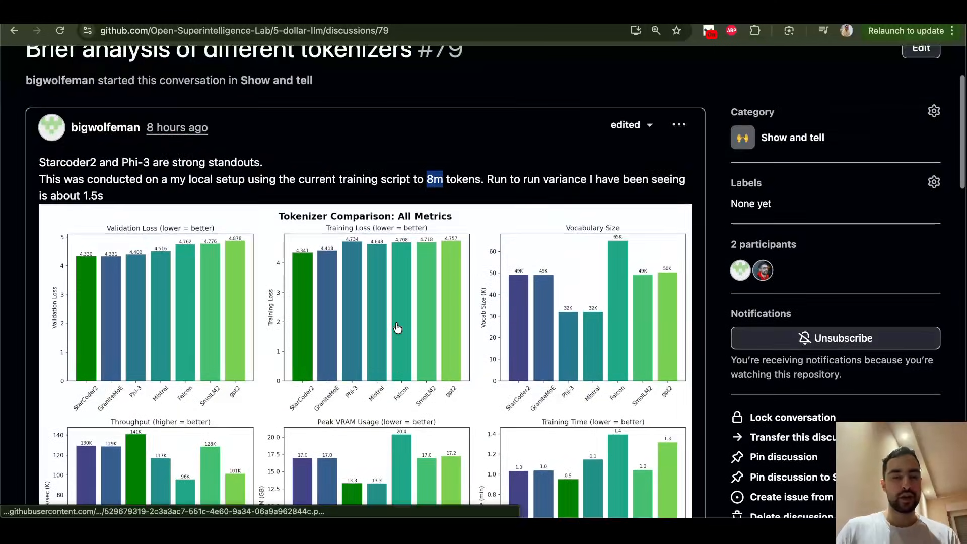
scroll("down", 3)
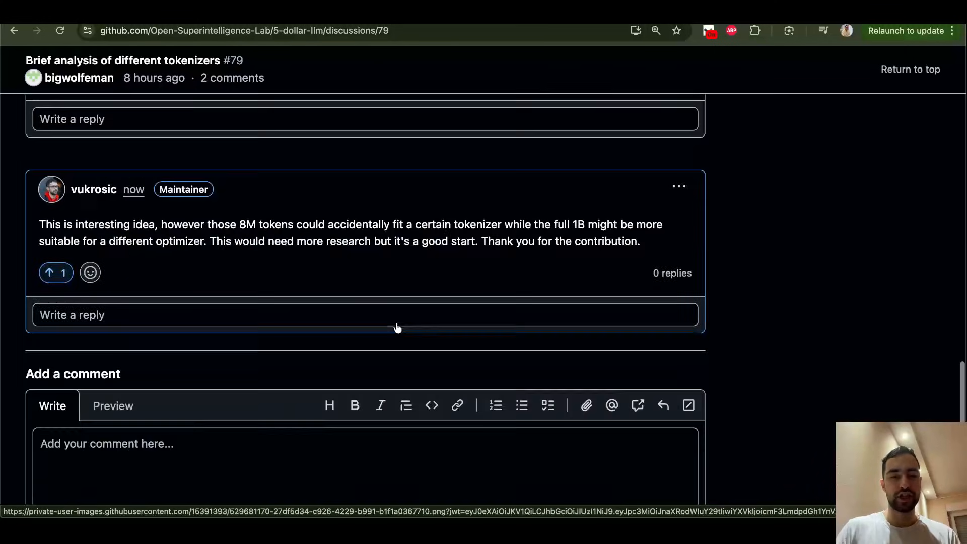
left_click_drag(291, 193, 415, 209)
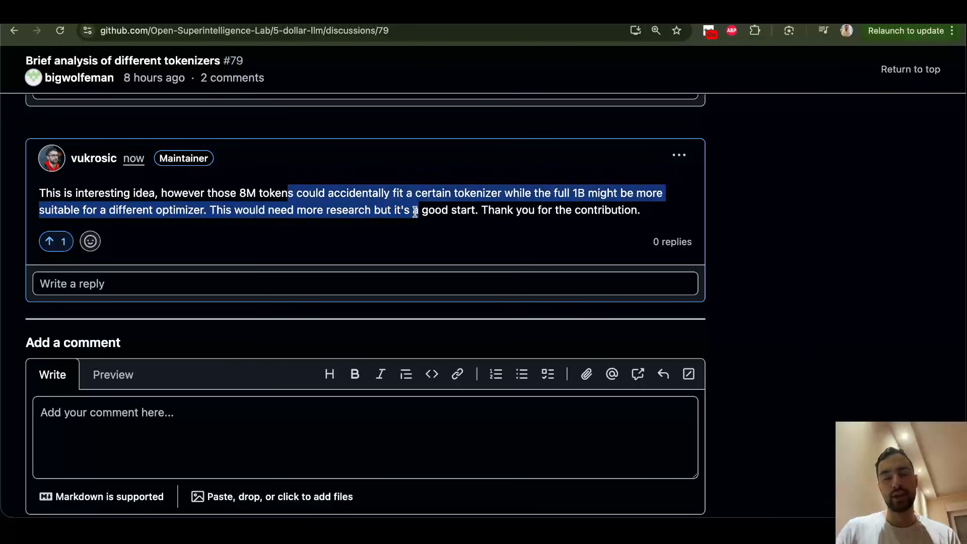
left_click(249, 209)
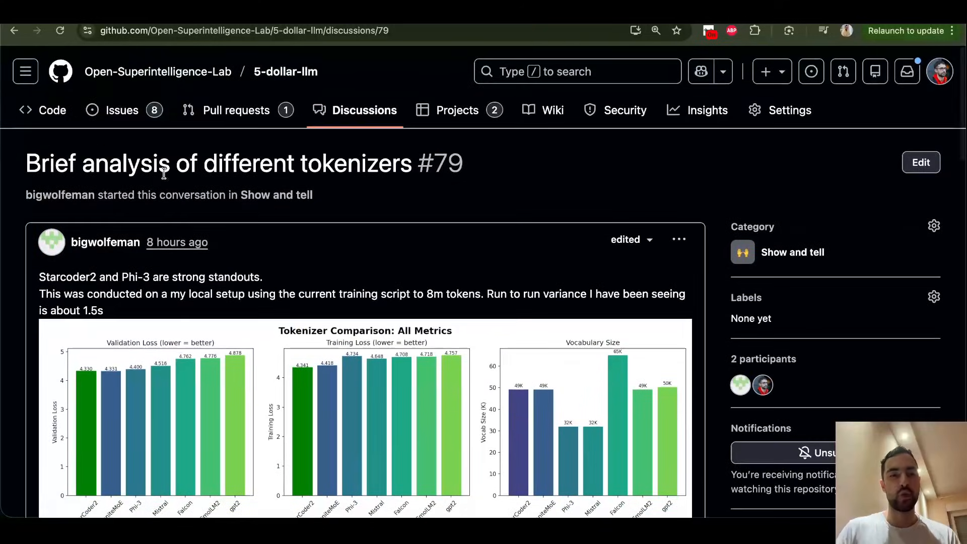
scroll("down", 3)
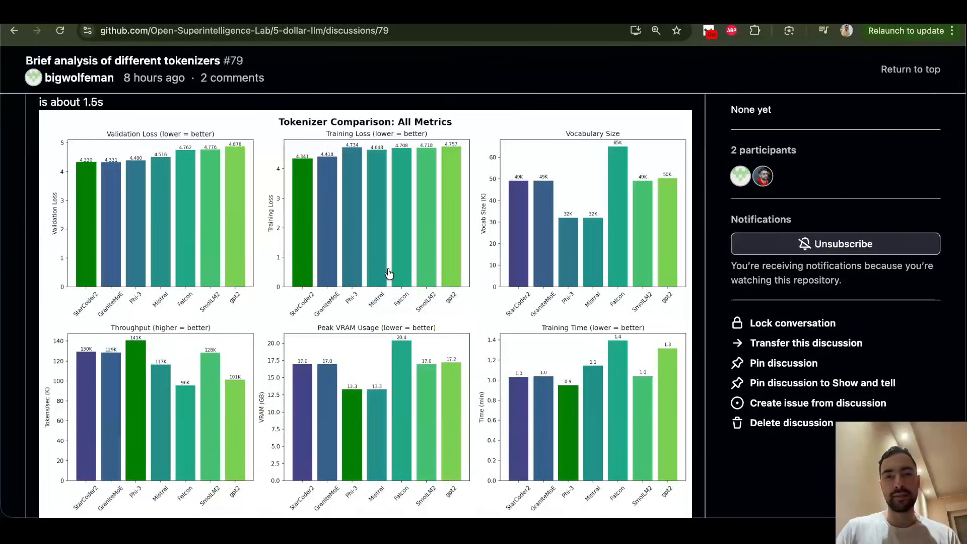
scroll("down", 3)
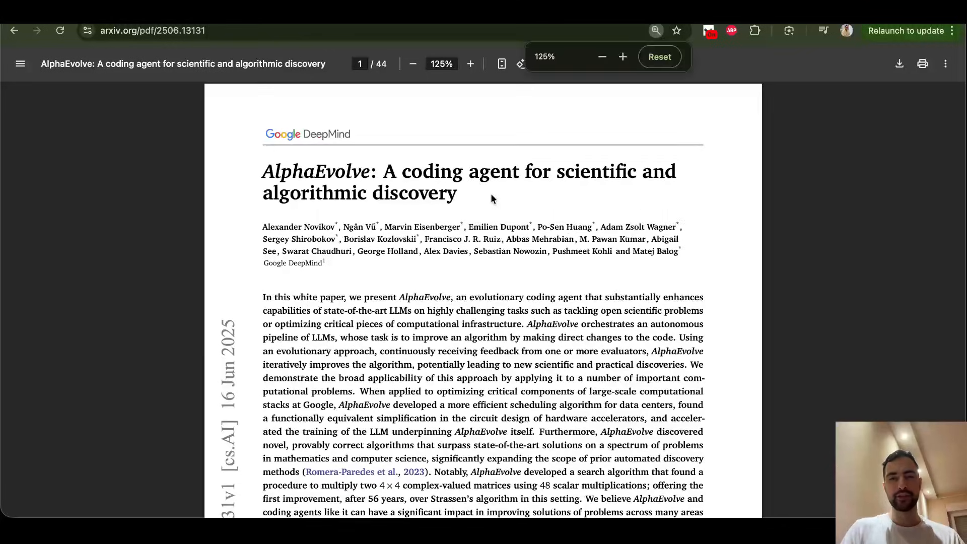
Zoom the AlphaEvolve PDF to 150% and scroll down through it
left_click(471, 63)
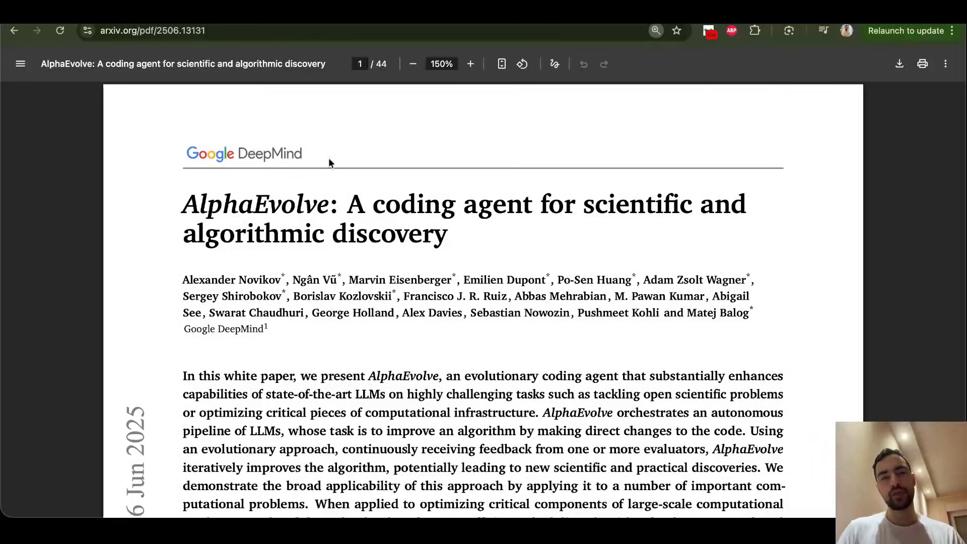
mouse_move(388, 176)
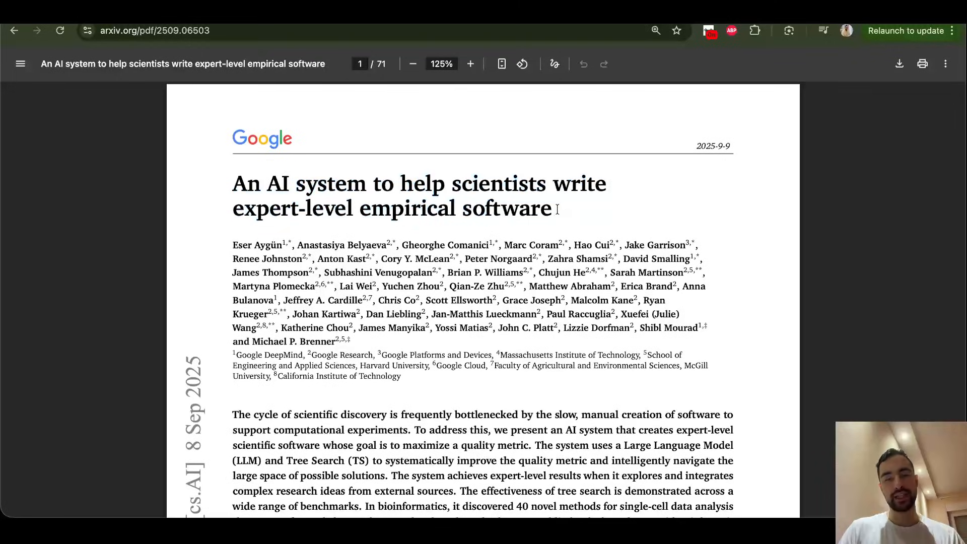
scroll("down", 3)
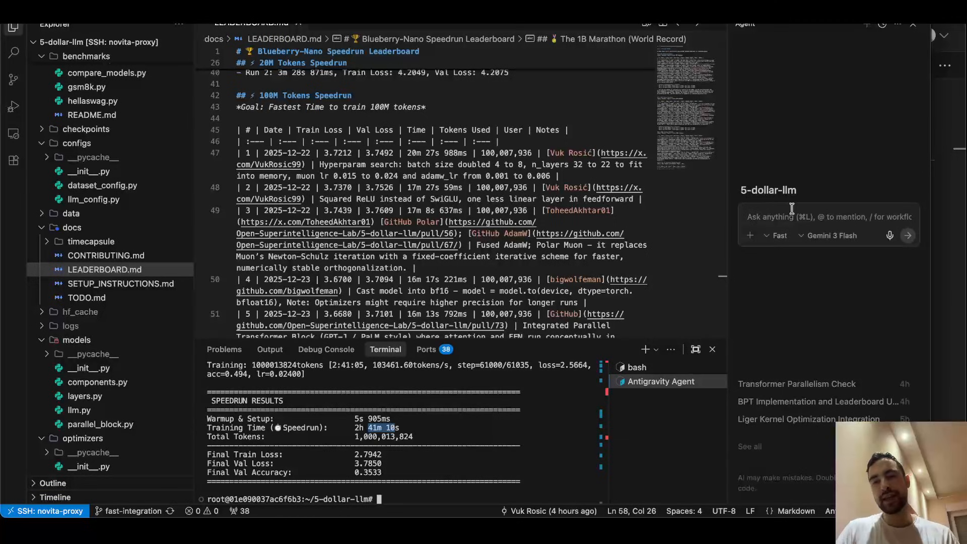
mouse_move(823, 262)
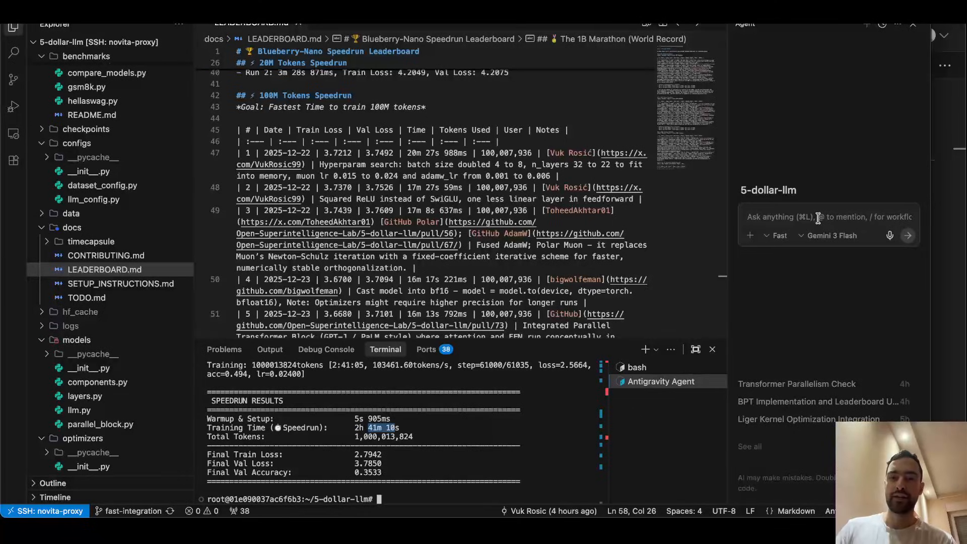
mouse_move(760, 266)
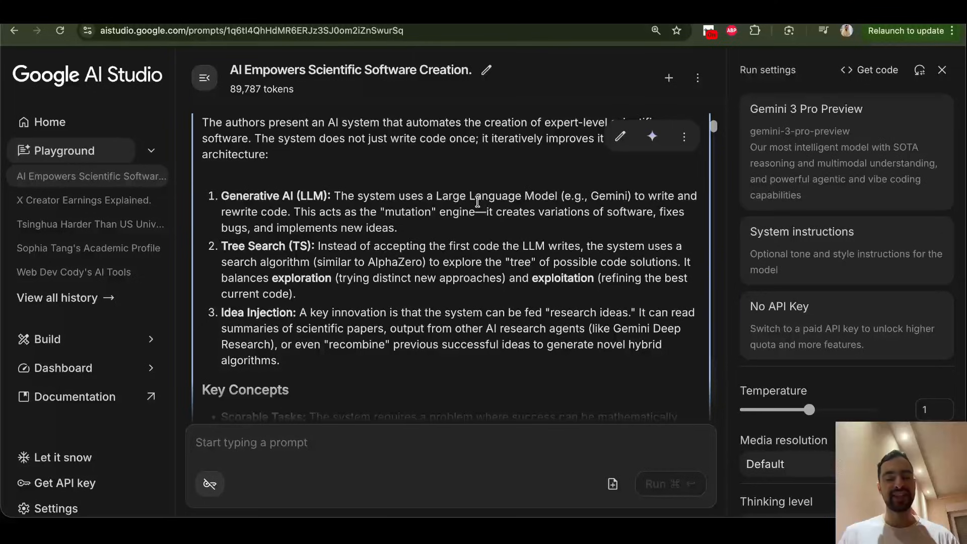
mouse_move(311, 198)
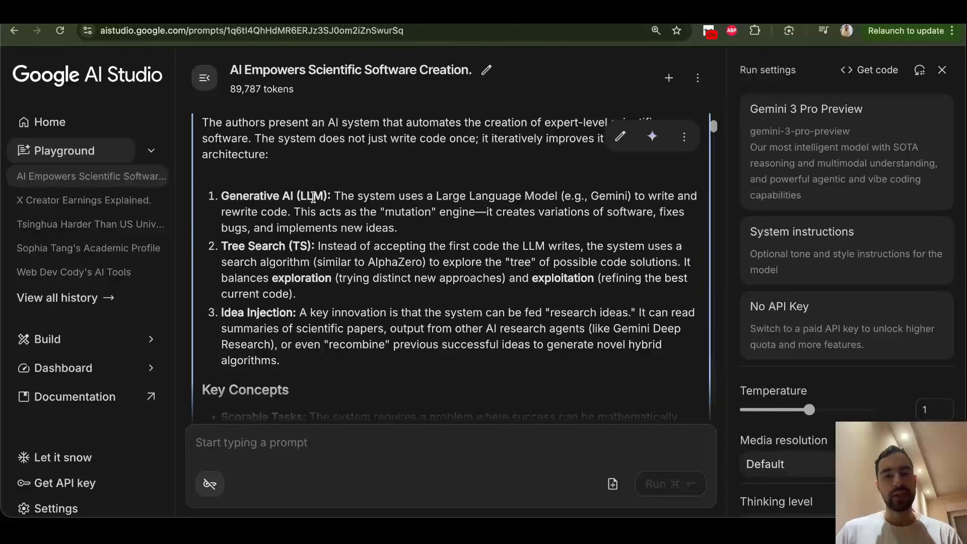
left_click_drag(280, 195, 280, 361)
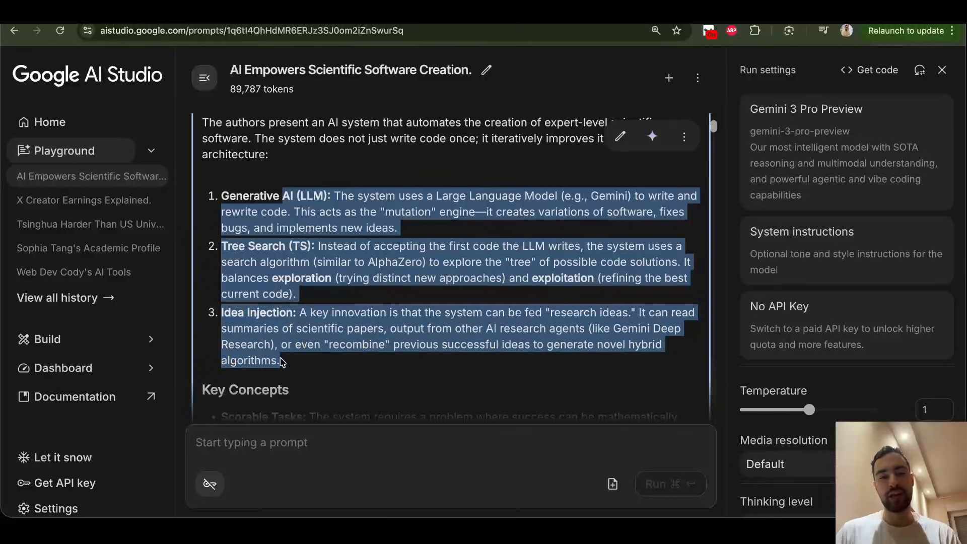
left_click(284, 361)
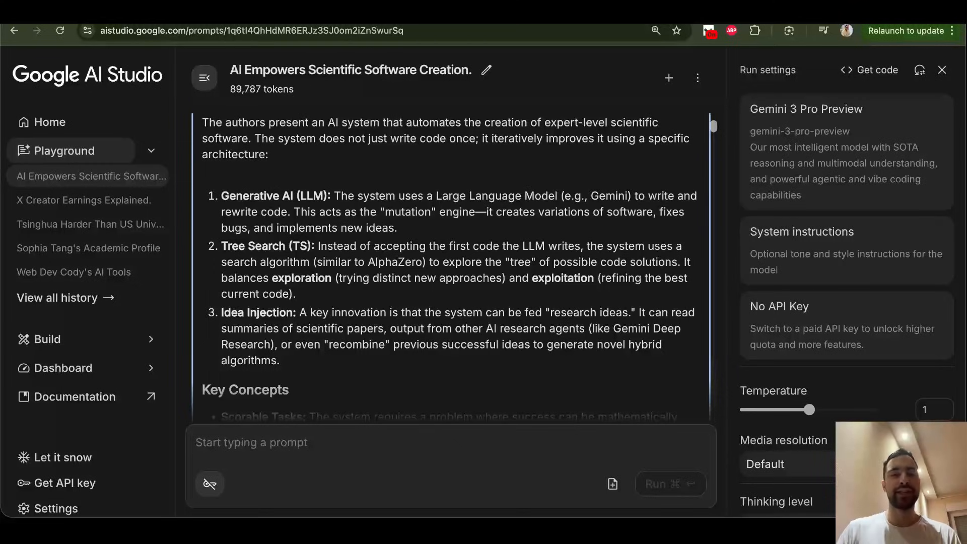
scroll("down", 3)
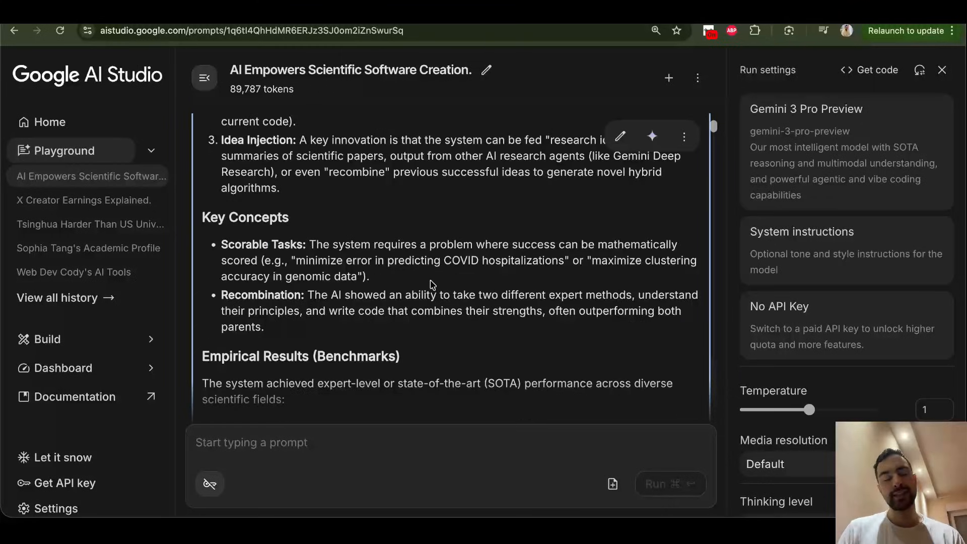
mouse_move(378, 225)
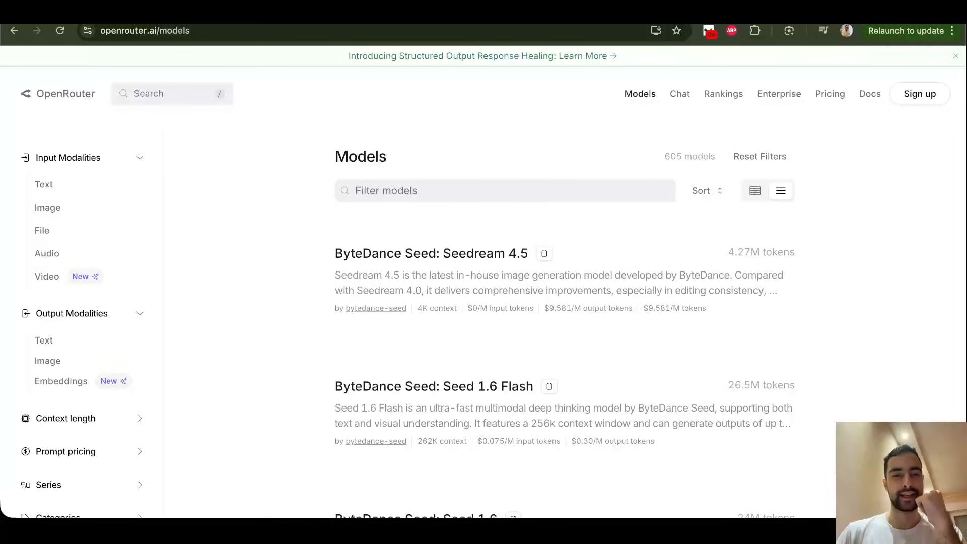
mouse_move(258, 184)
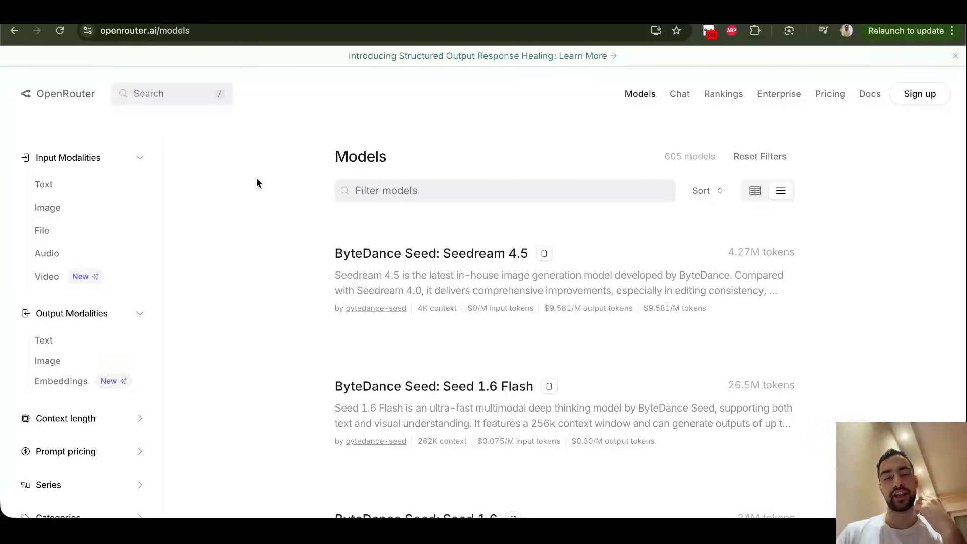
mouse_move(258, 219)
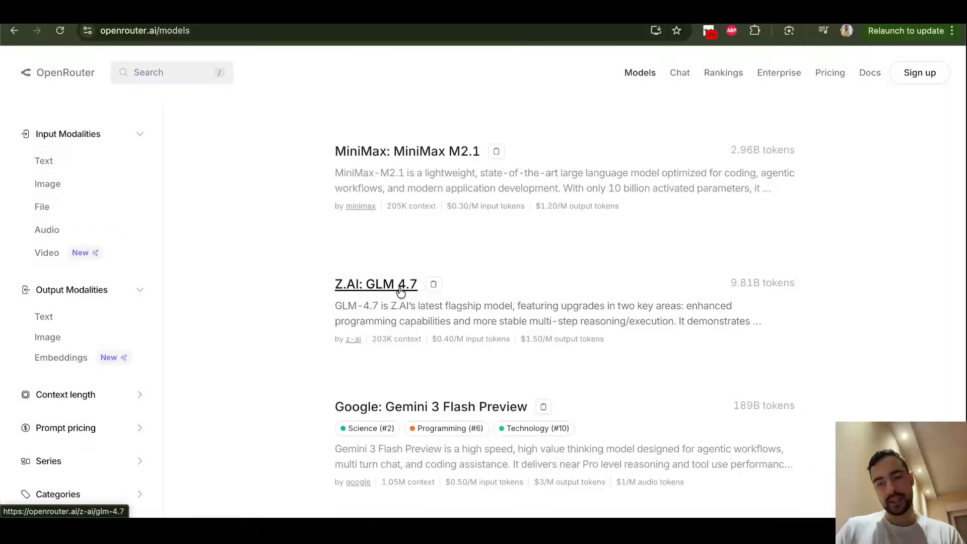
mouse_move(379, 288)
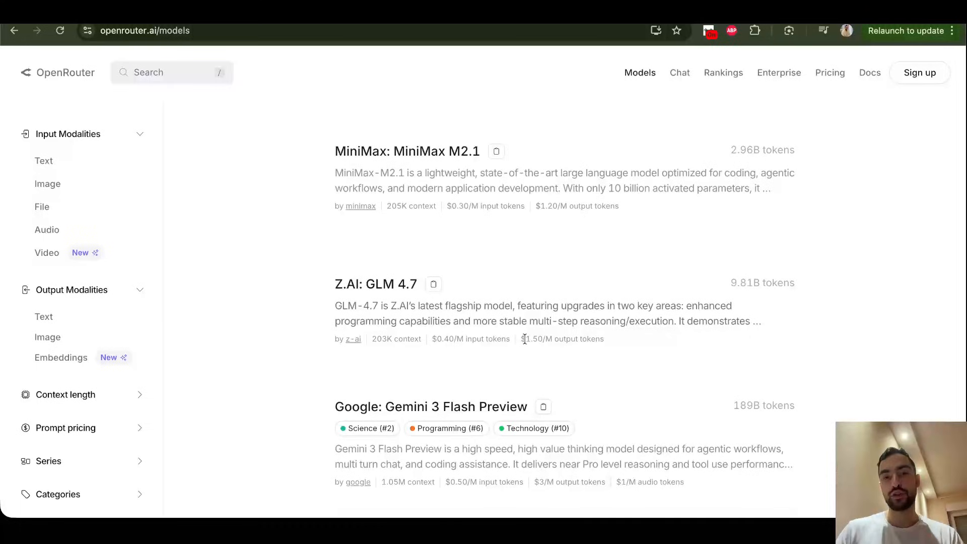
mouse_move(585, 339)
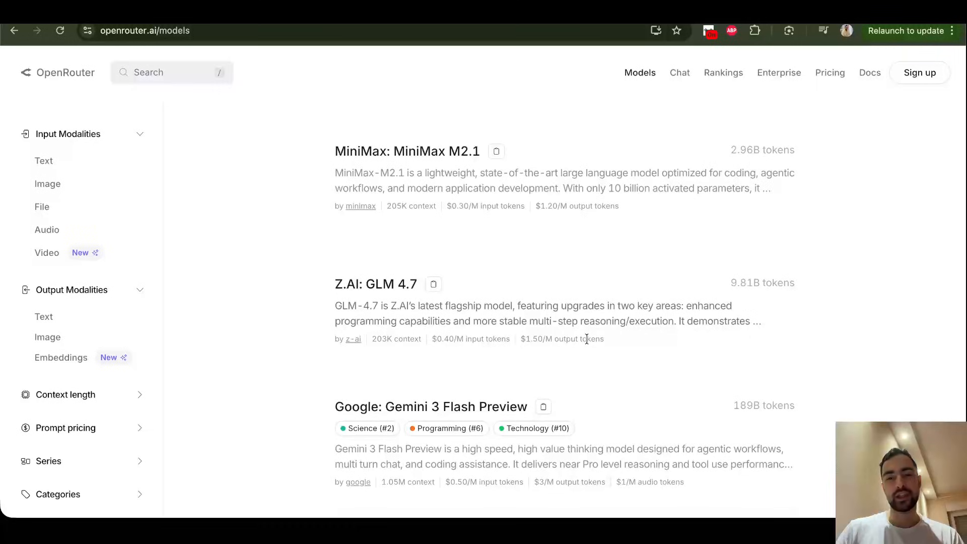
left_click(376, 283)
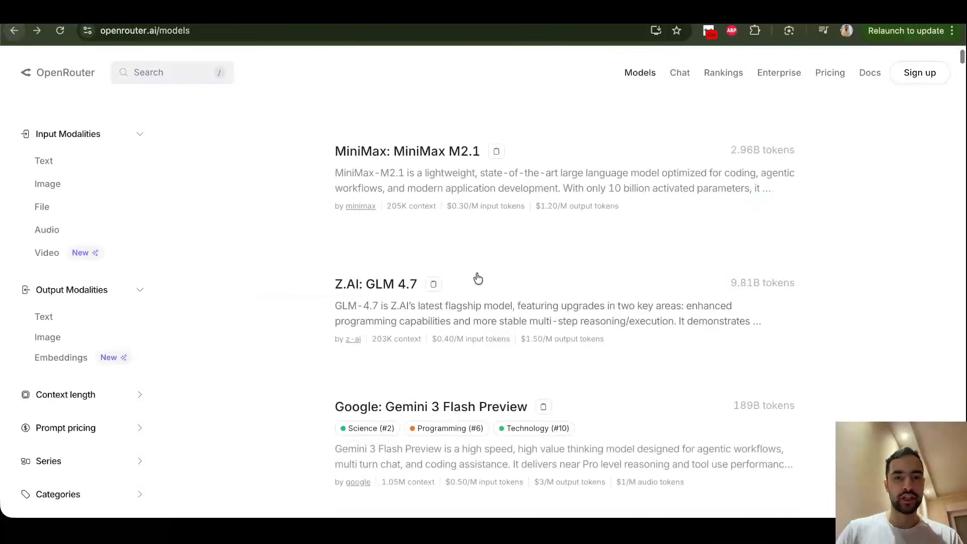
scroll("down", 3)
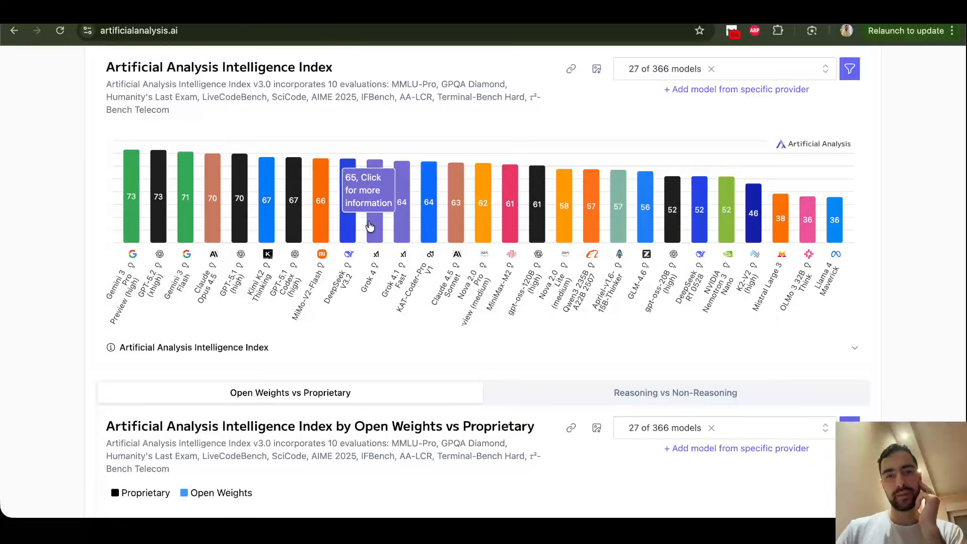
mouse_move(367, 326)
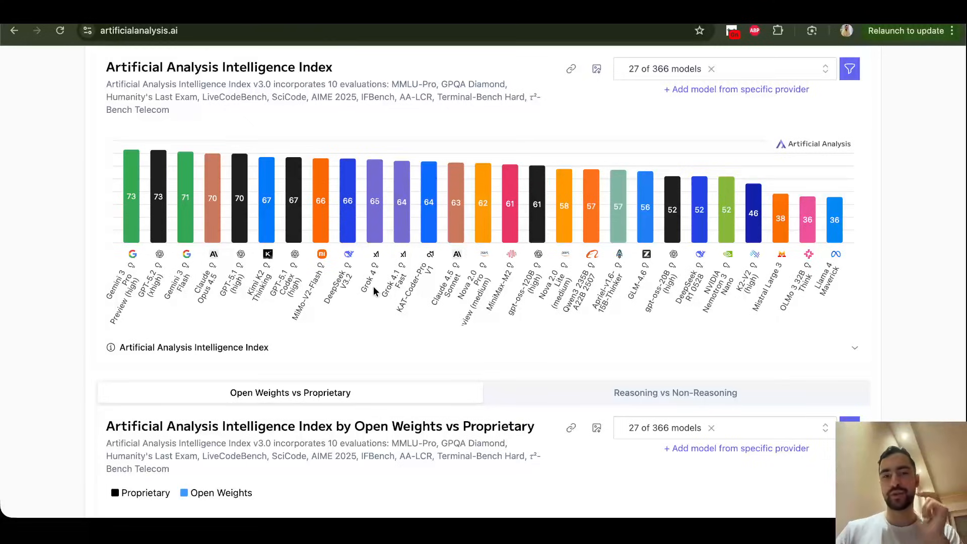
mouse_move(370, 302)
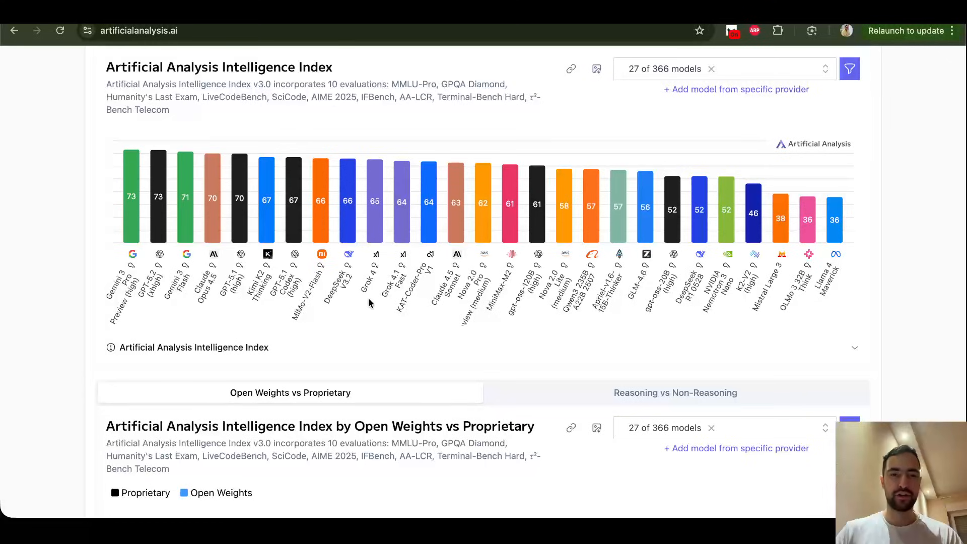
mouse_move(289, 314)
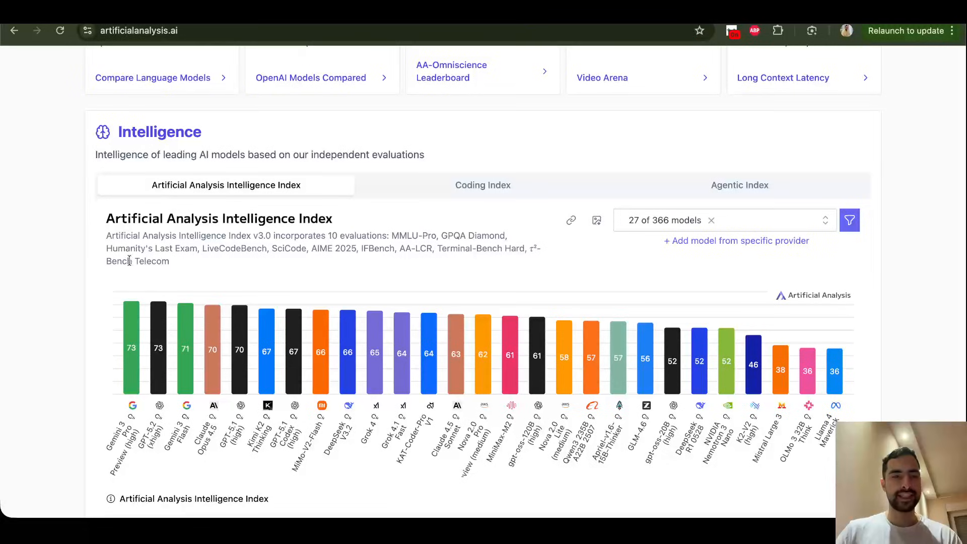
mouse_move(41, 242)
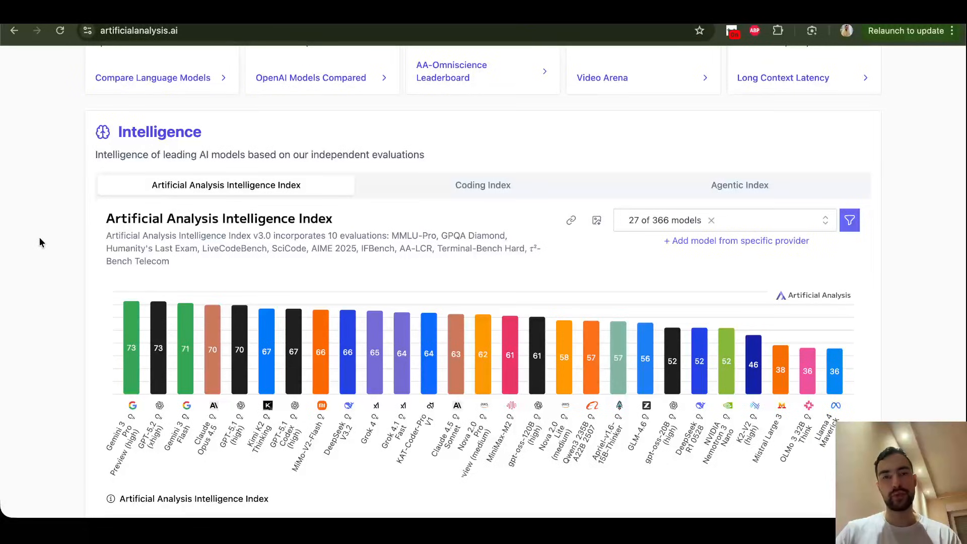